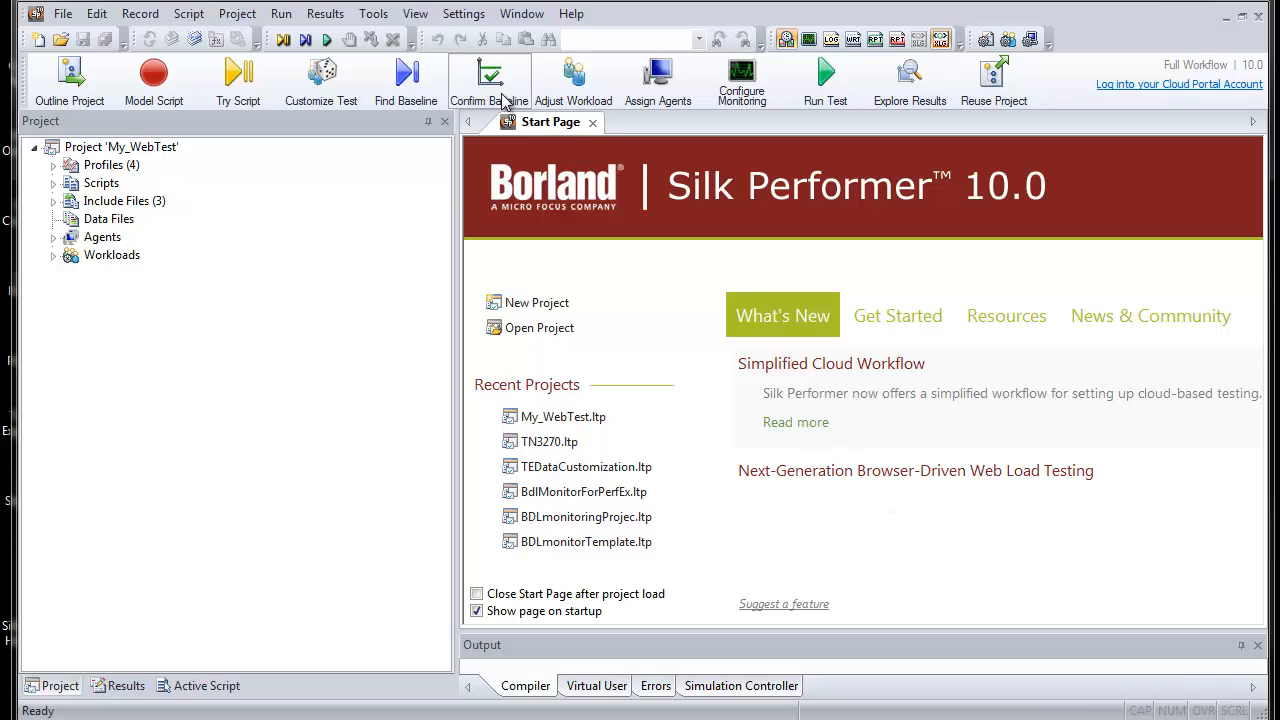
Launch the .NET Explorer from Silk Performer's Tools menu.
click(372, 12)
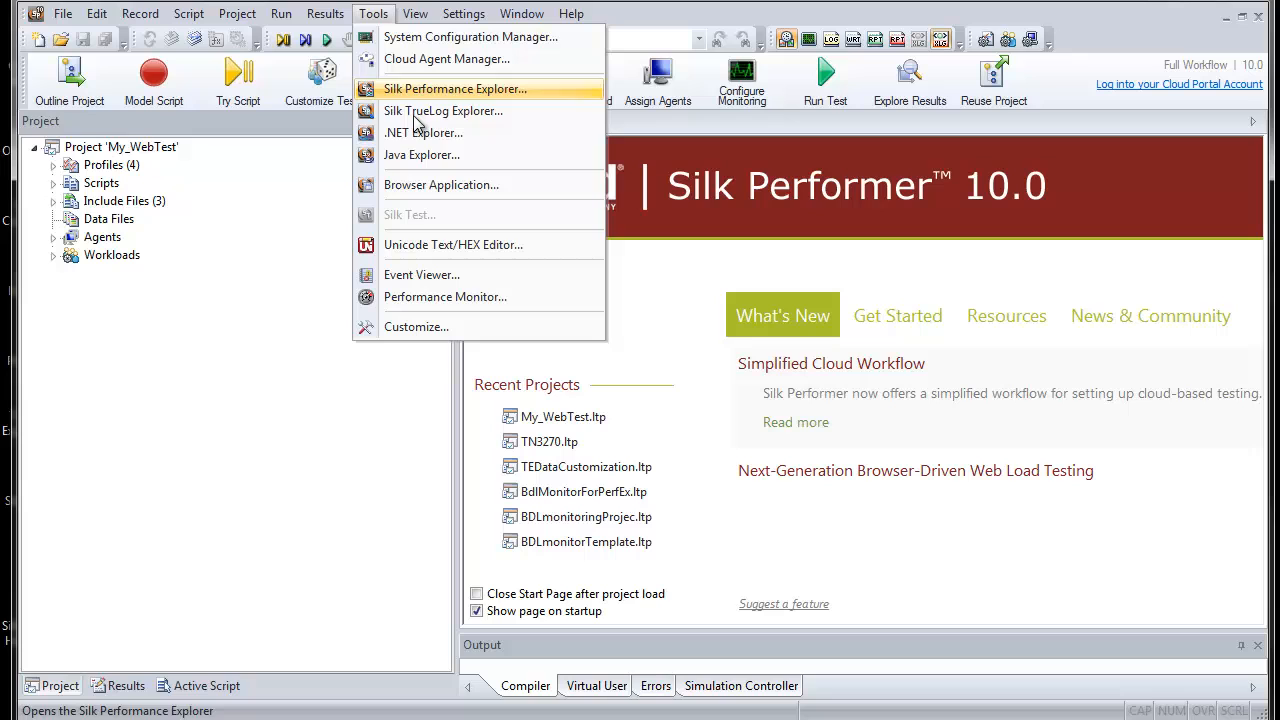
mouse_move(480, 132)
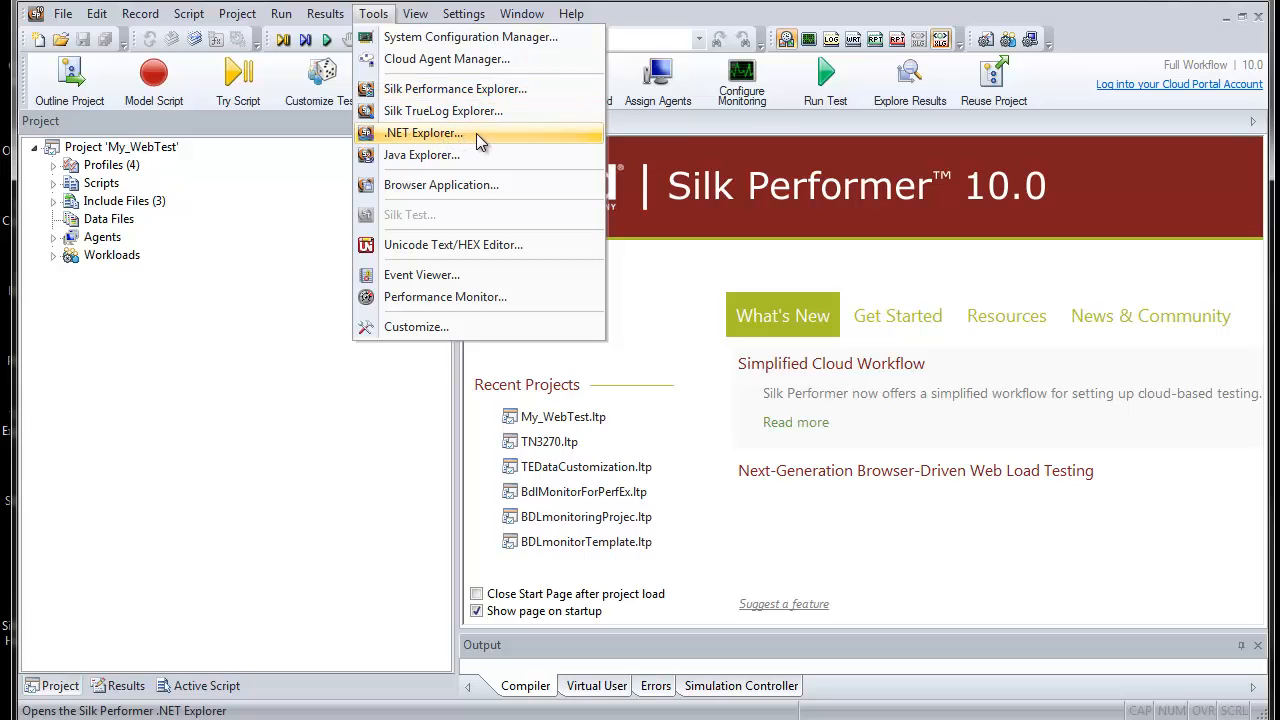
click(424, 132)
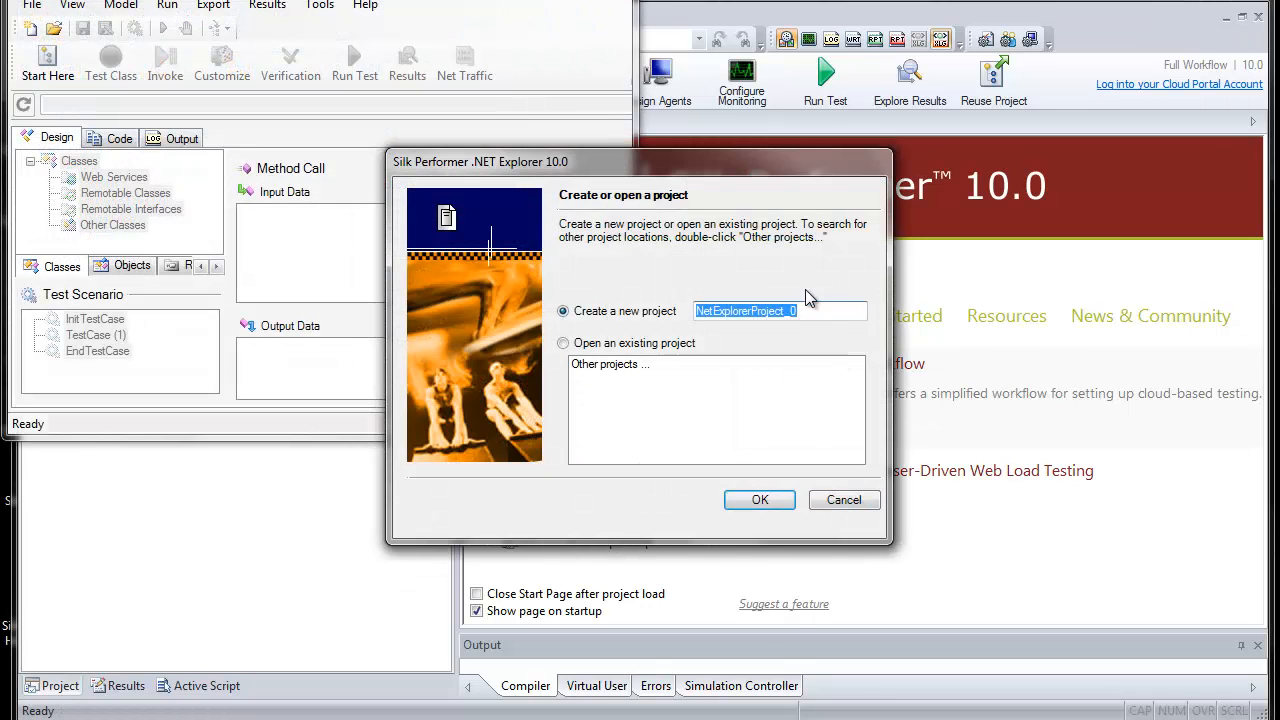
Create a new project named NetExplorerExample in the create-or-open dialog.
click(780, 310)
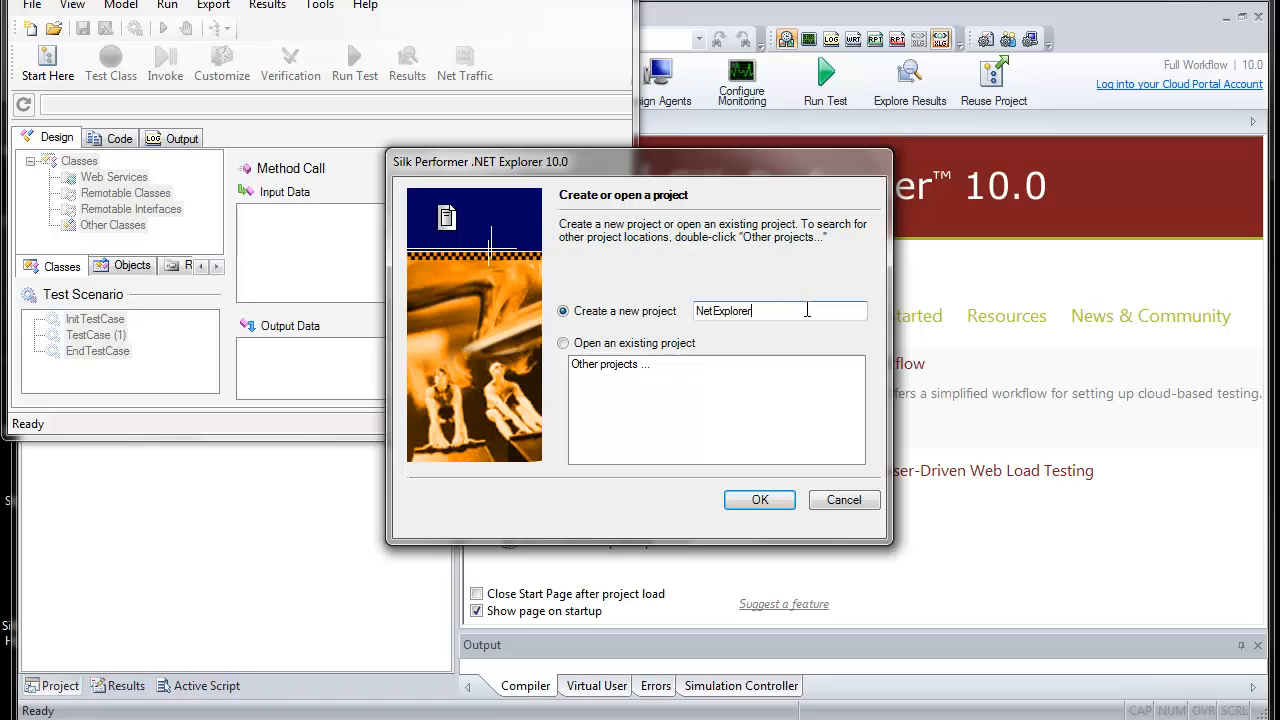
text(Ex)
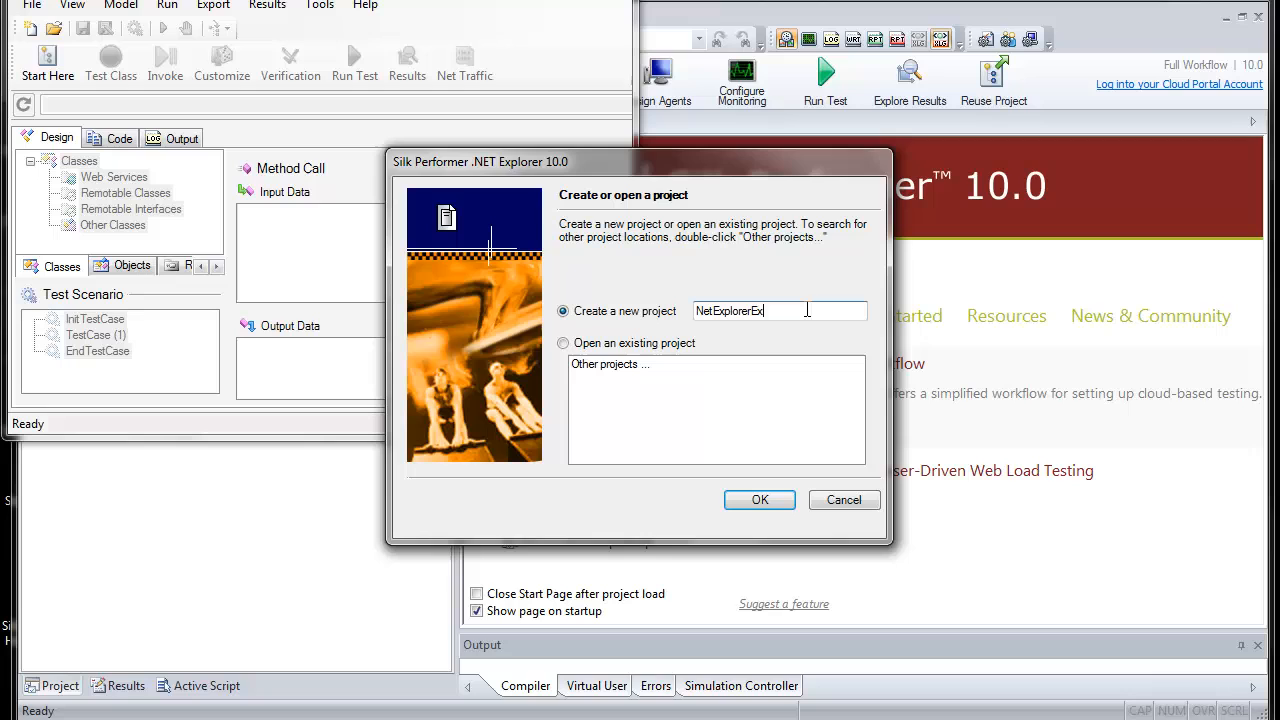
text(ample)
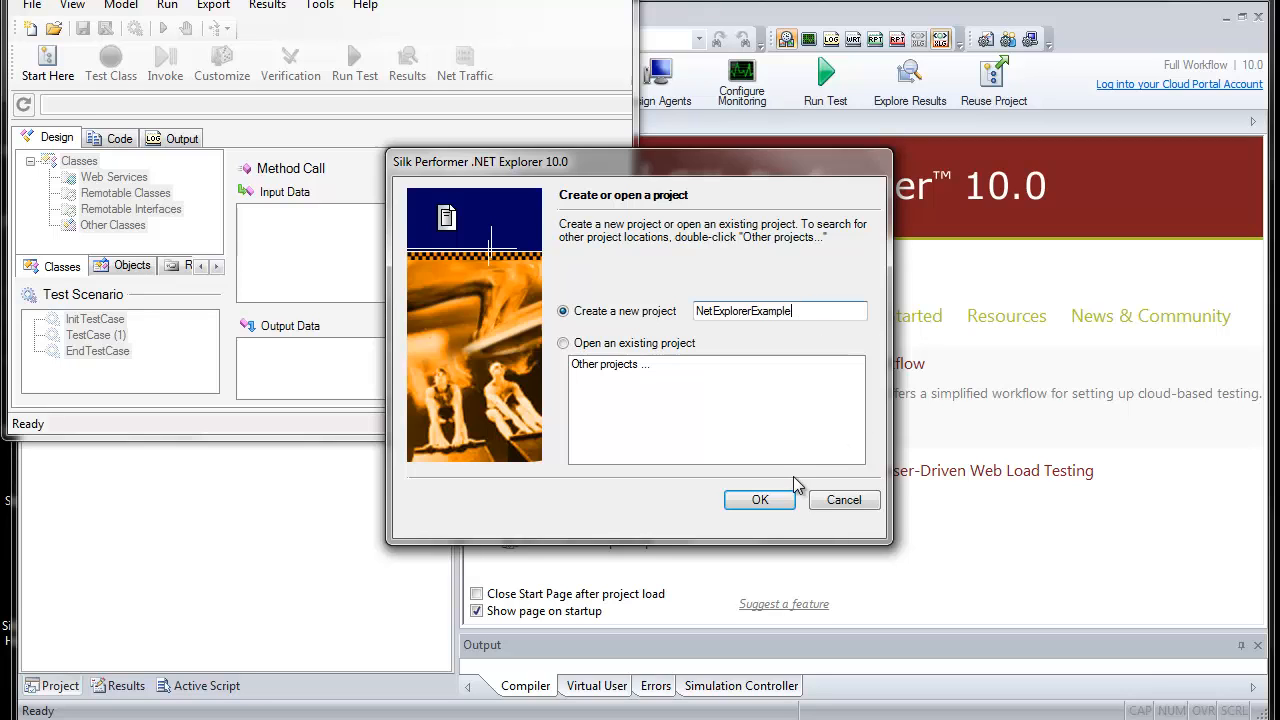
click(760, 500)
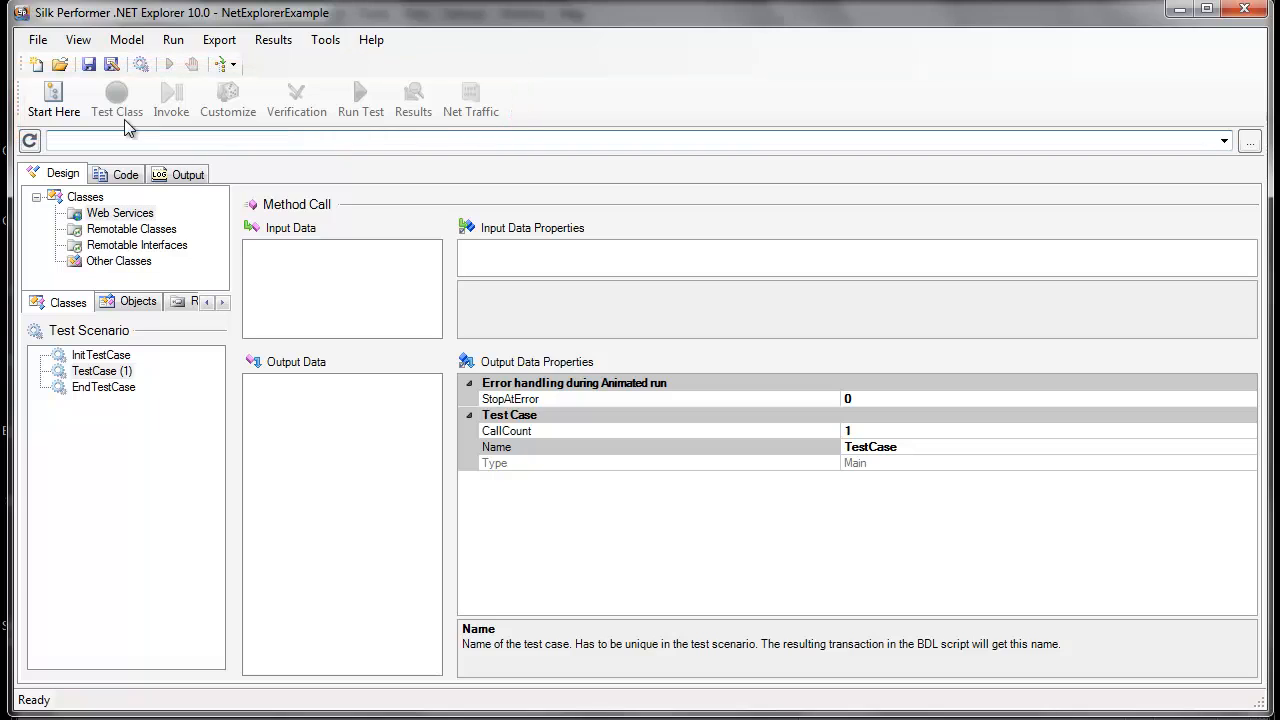
mouse_move(54, 98)
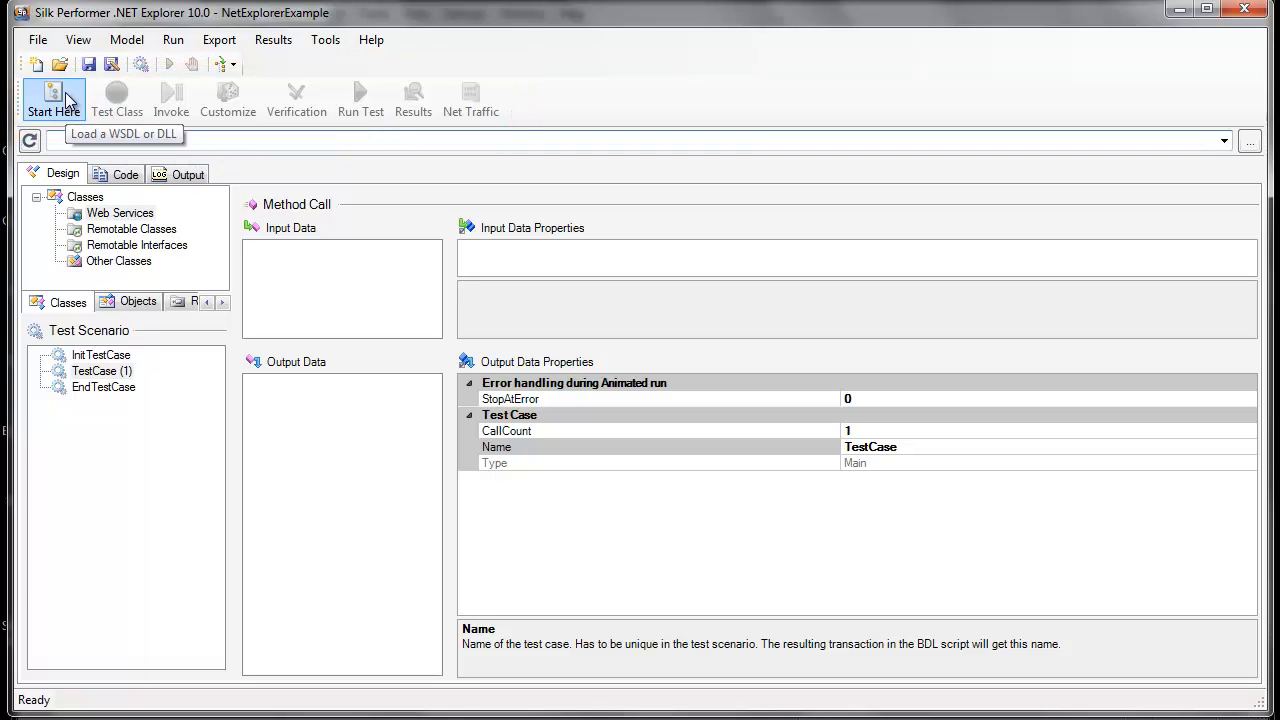
Start loading the sample BorlandSampleService WSDL via Start Here, keeping Web Services selected.
click(54, 100)
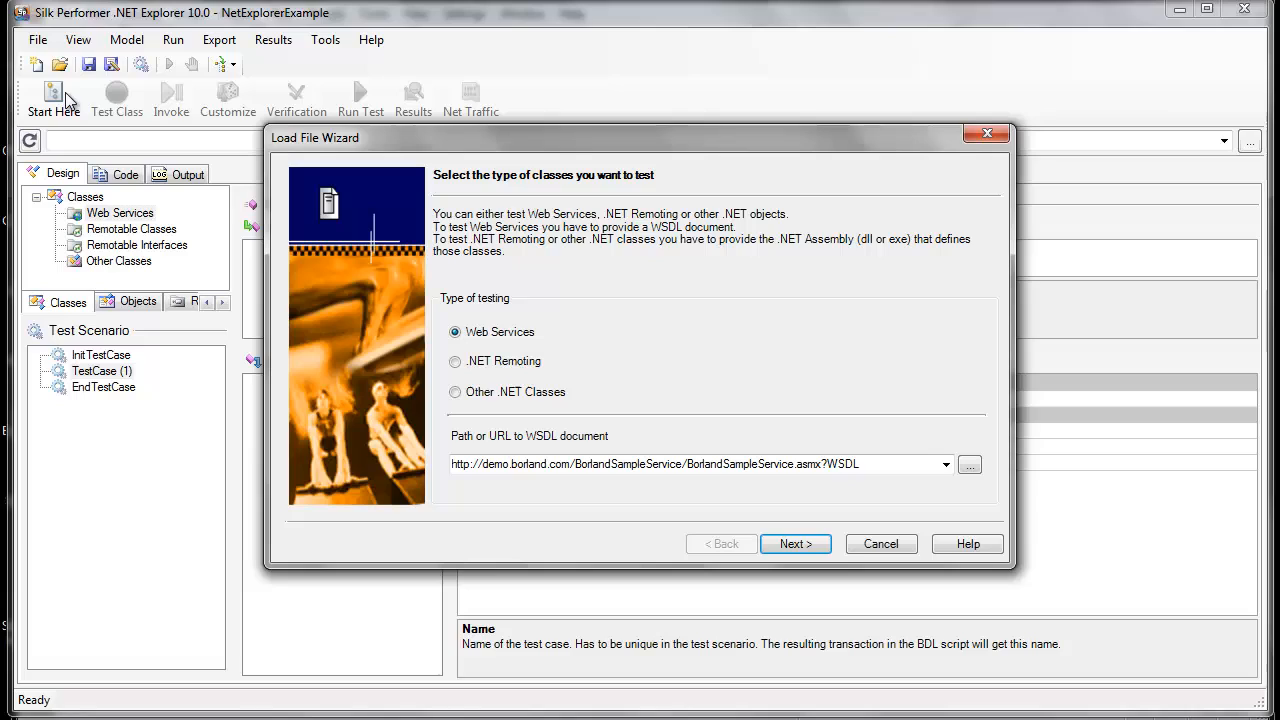
mouse_move(538, 326)
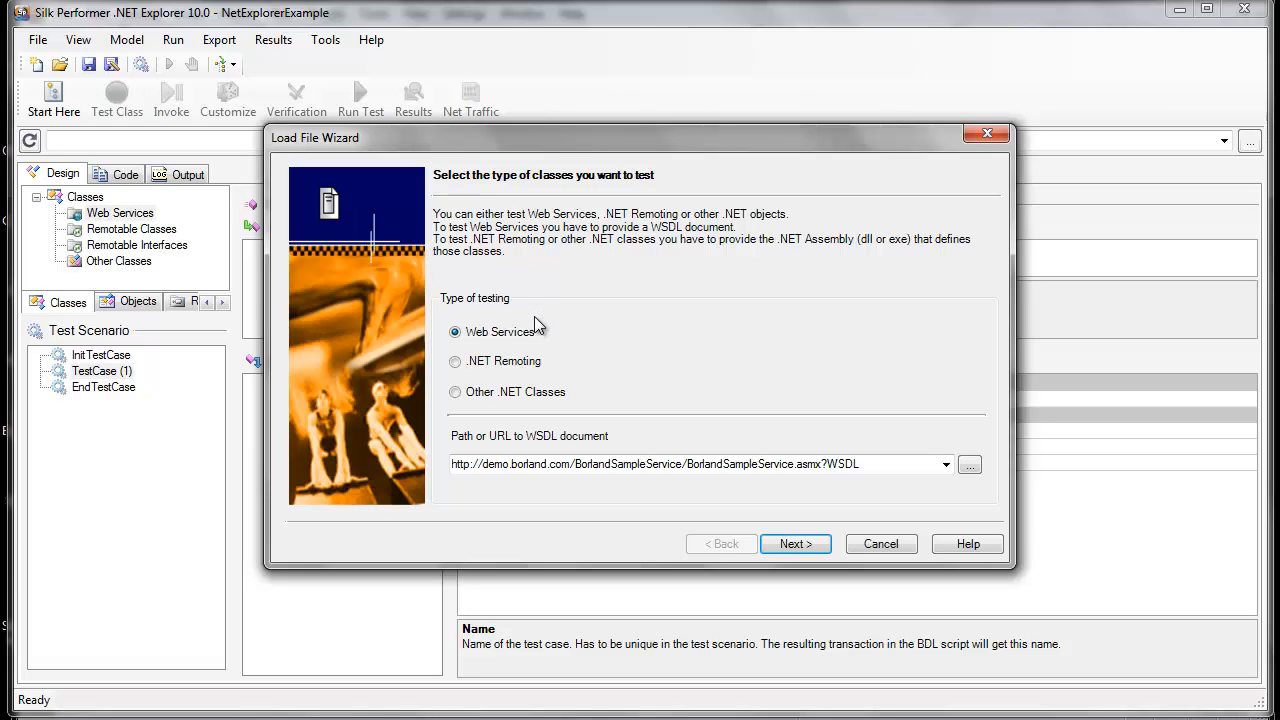
mouse_move(540, 338)
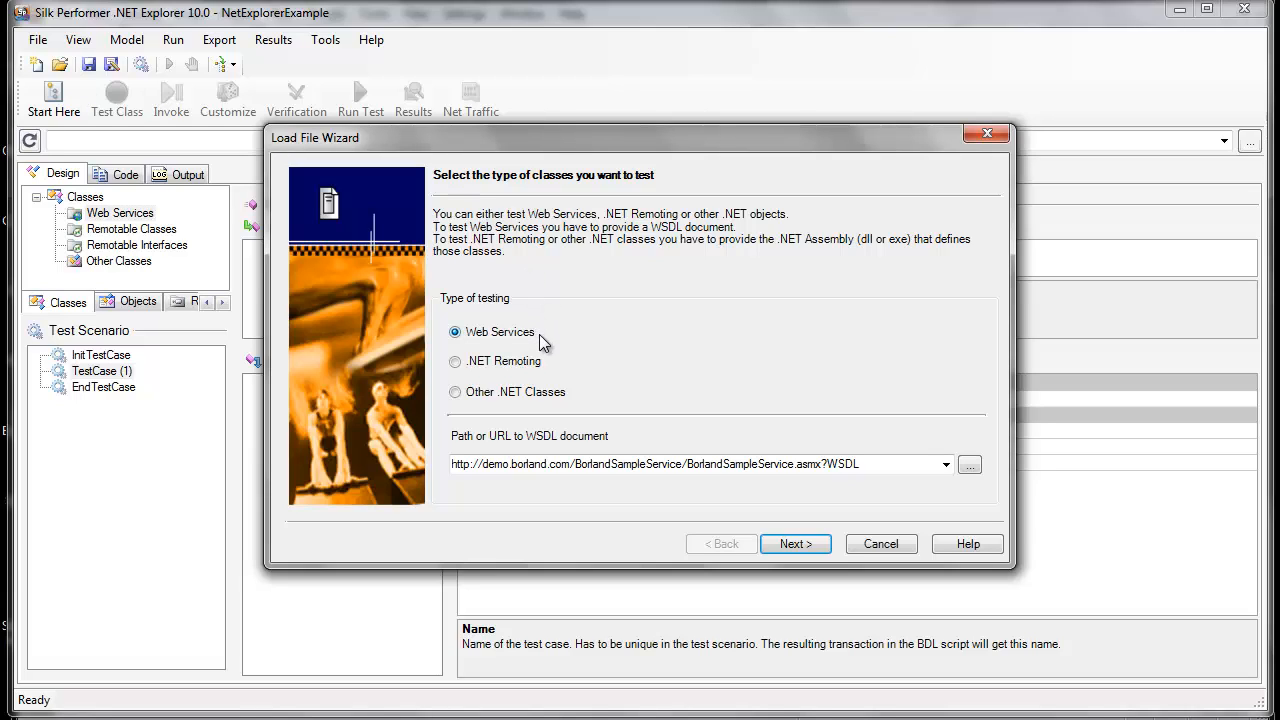
mouse_move(548, 360)
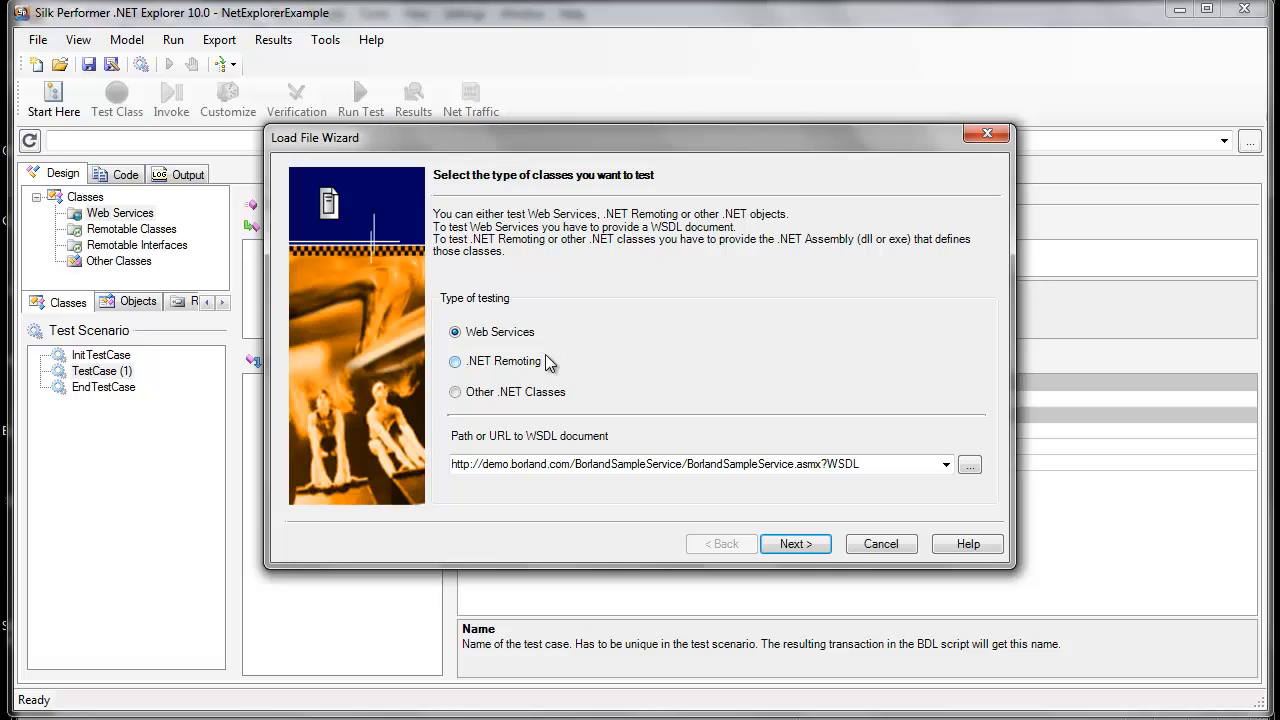
mouse_move(576, 392)
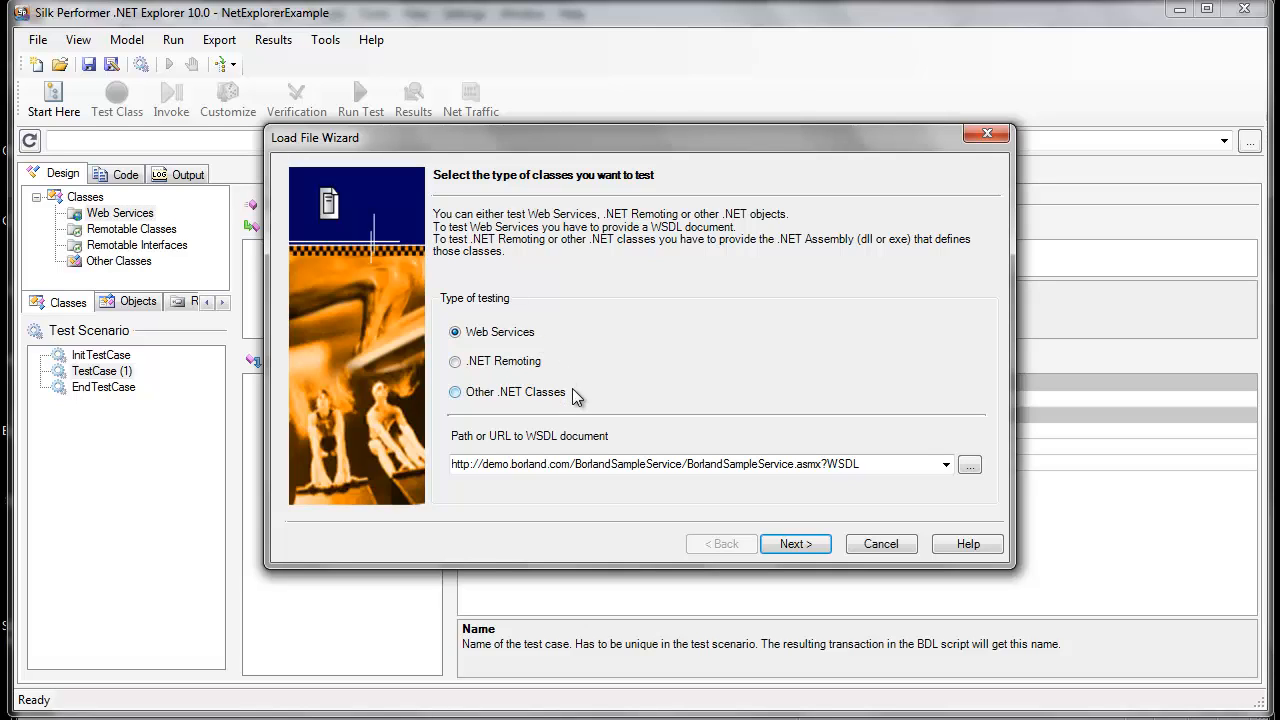
mouse_move(764, 412)
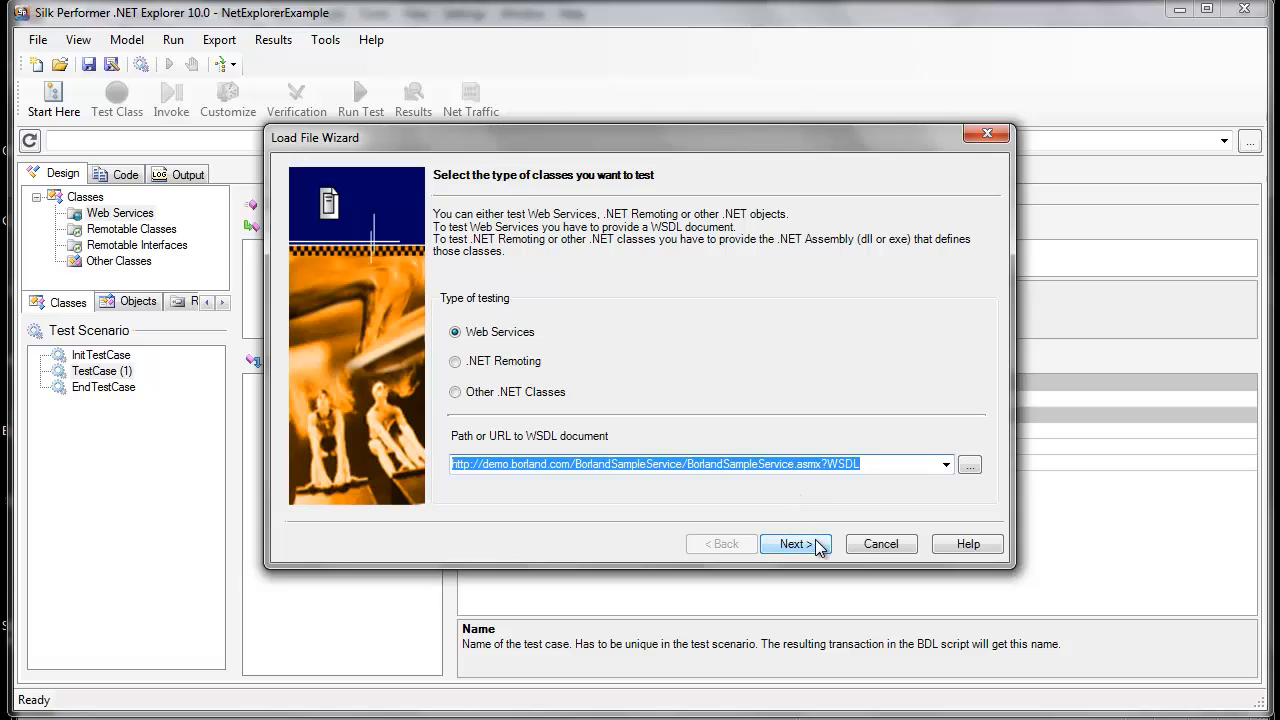
click(796, 544)
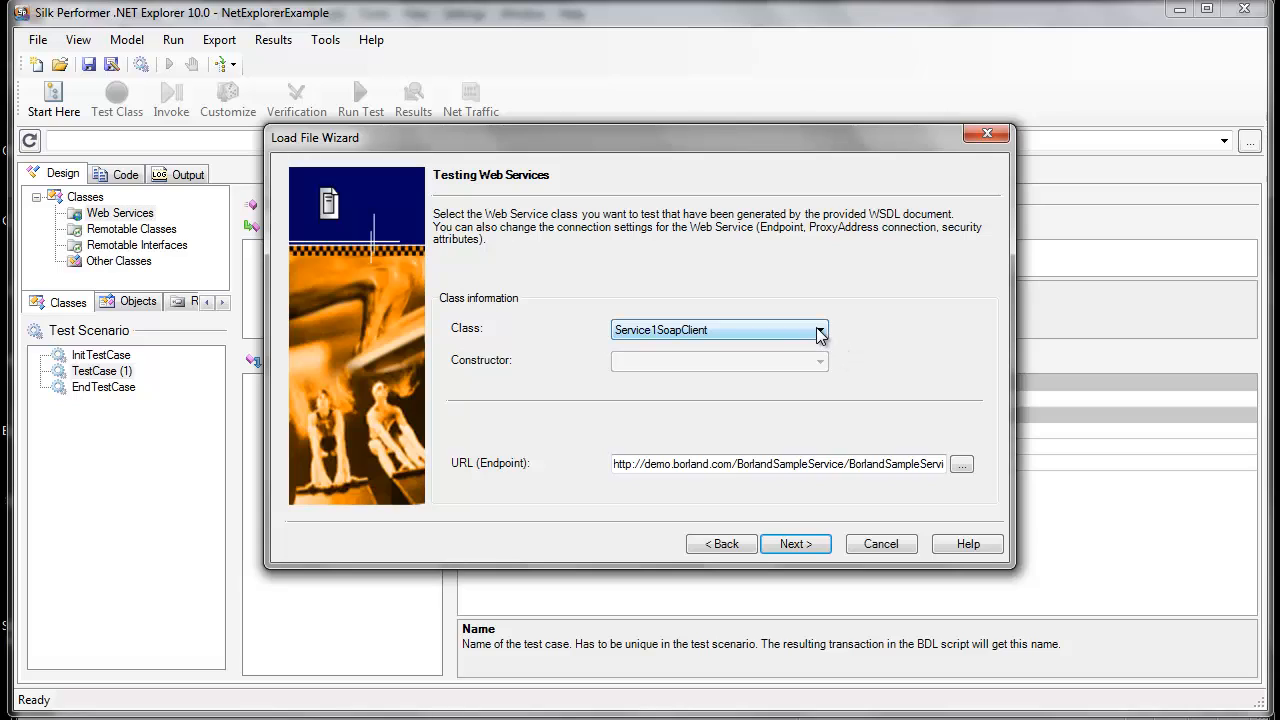
Finish the wizard with Service1SoapClient and the existing TestCase, acknowledging the invoke-methods notice.
click(820, 330)
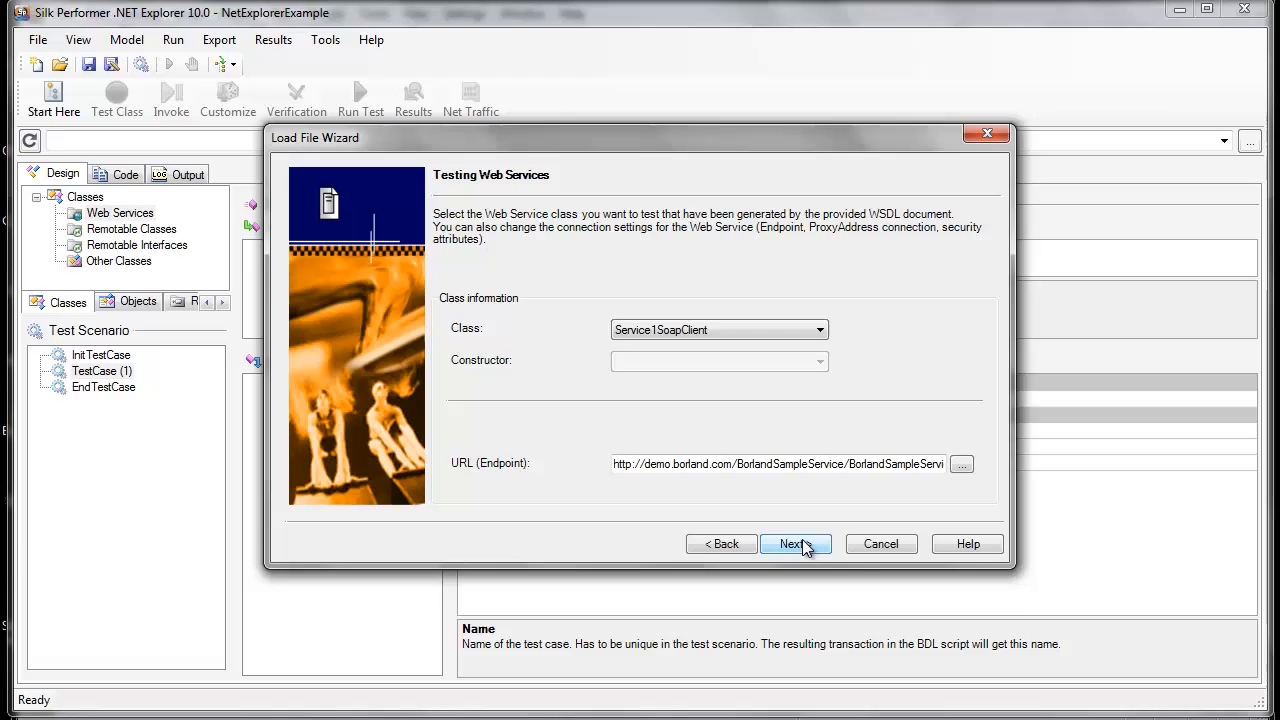
click(796, 544)
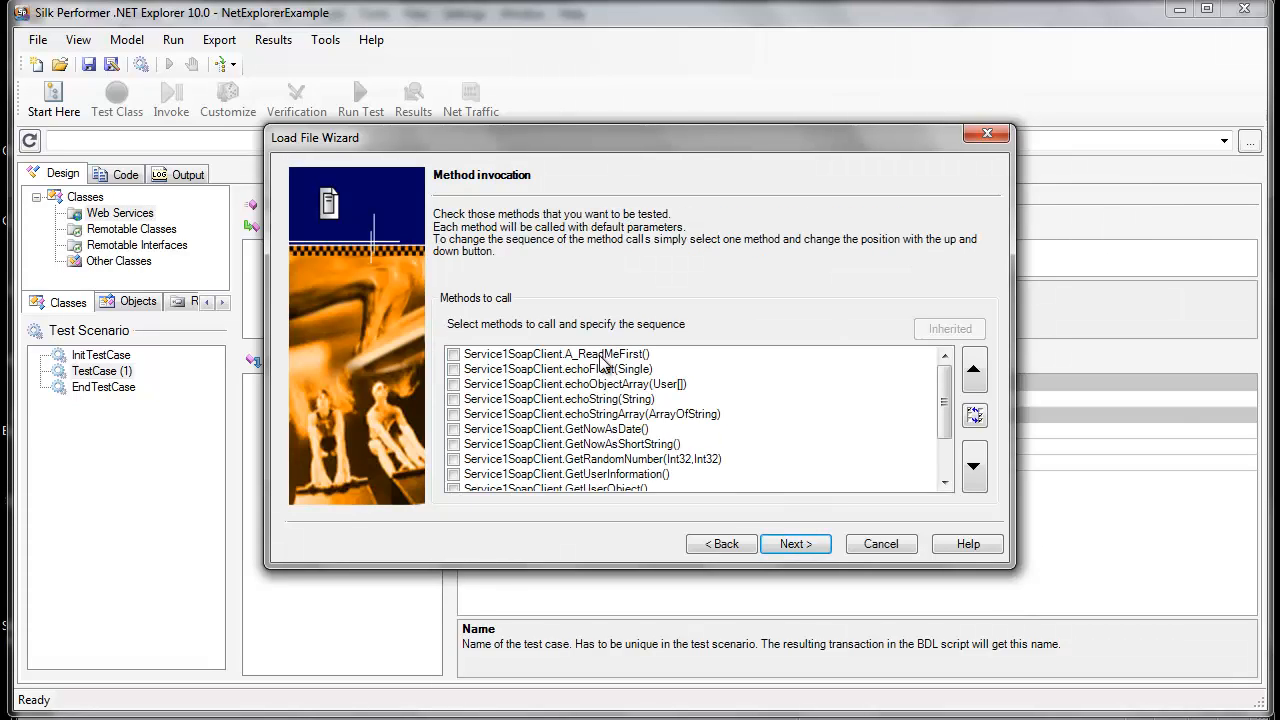
mouse_move(592, 496)
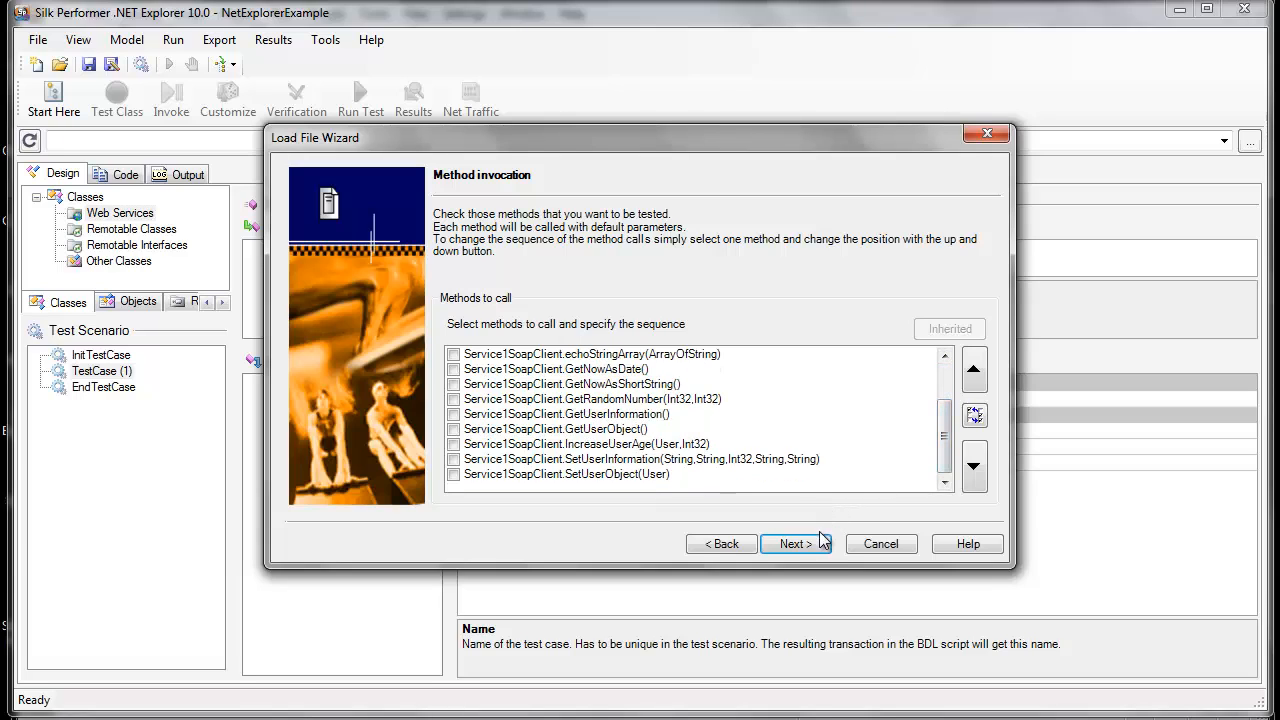
click(792, 544)
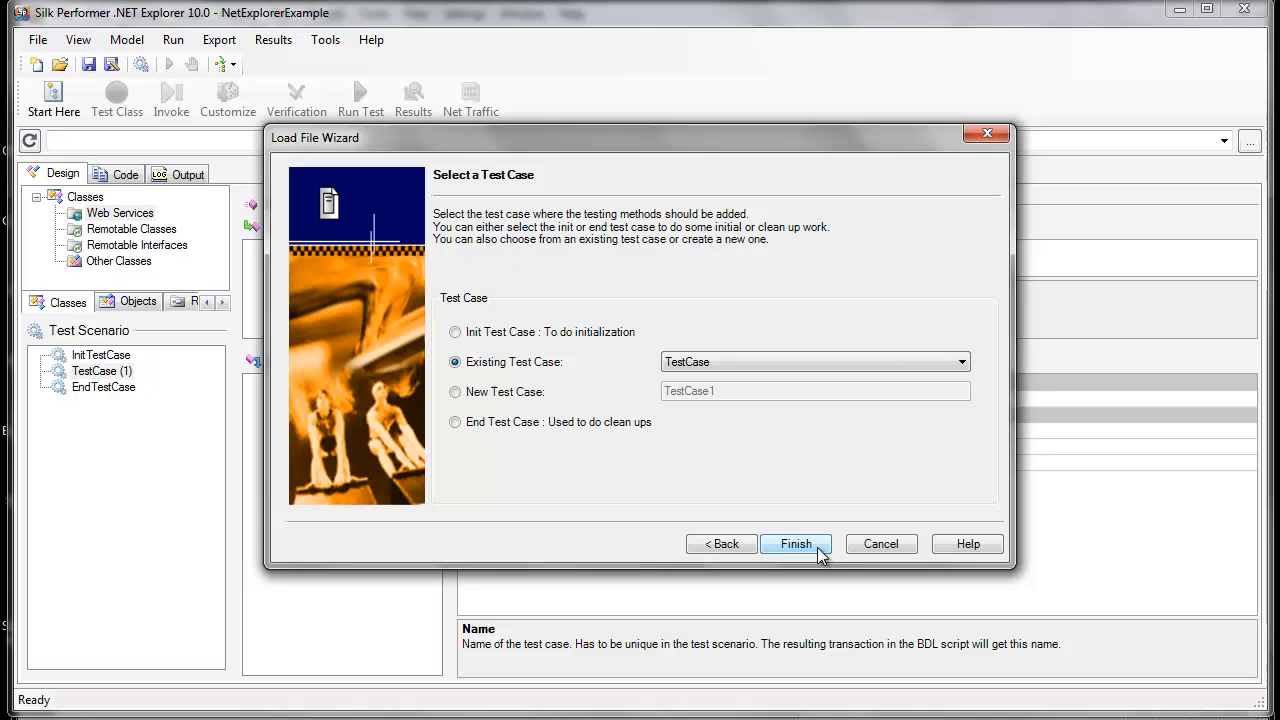
click(796, 544)
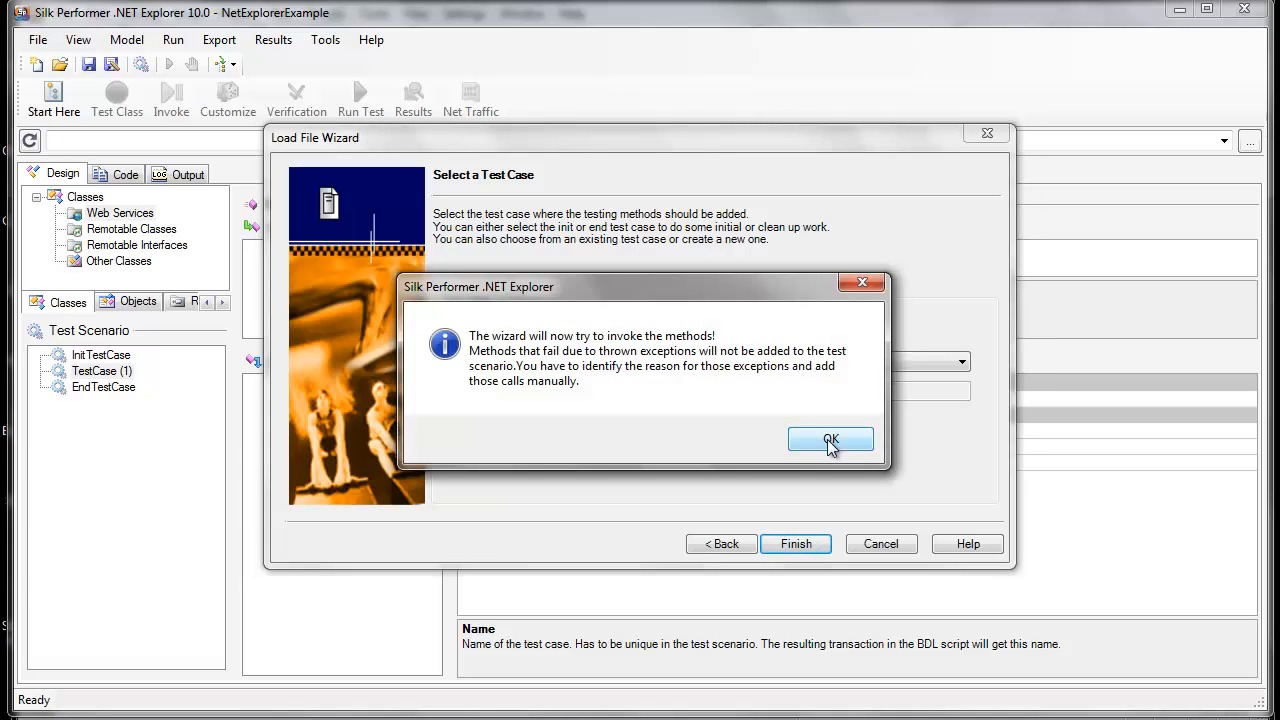
click(830, 440)
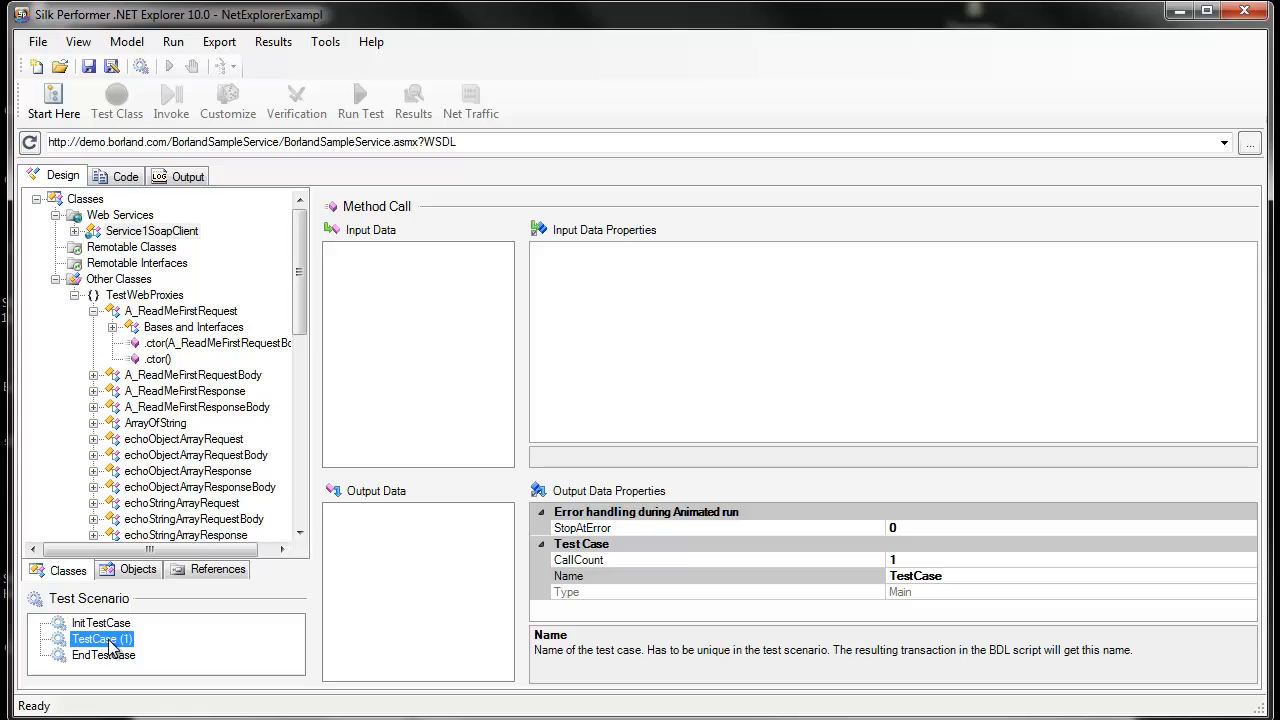
mouse_move(170, 392)
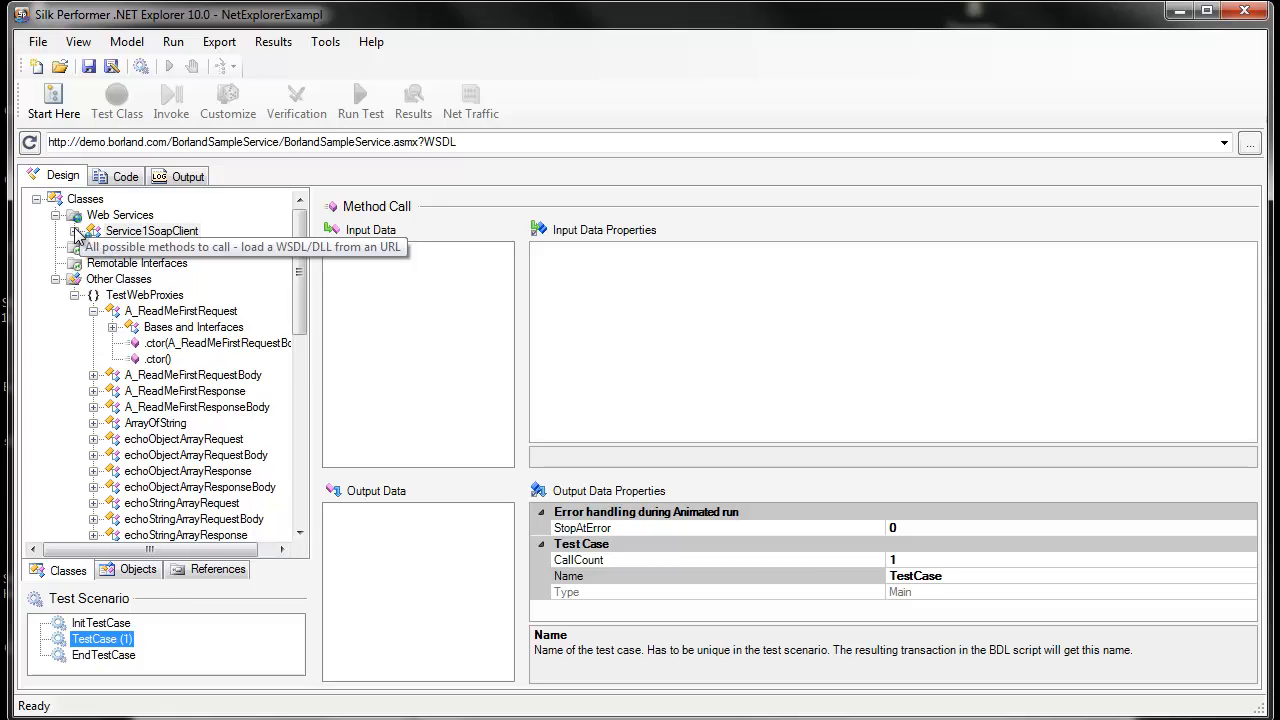
Expand Service1SoapClient in the Classes tree and choose its echoString method.
click(152, 232)
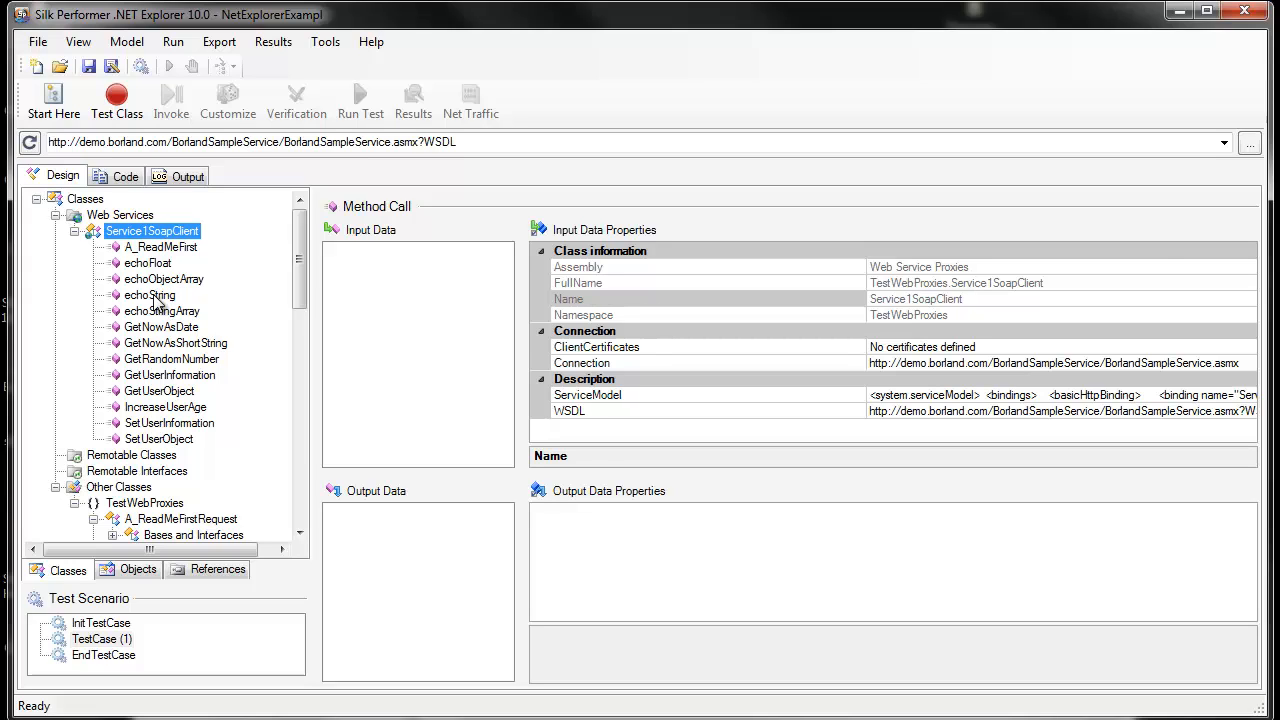
click(148, 296)
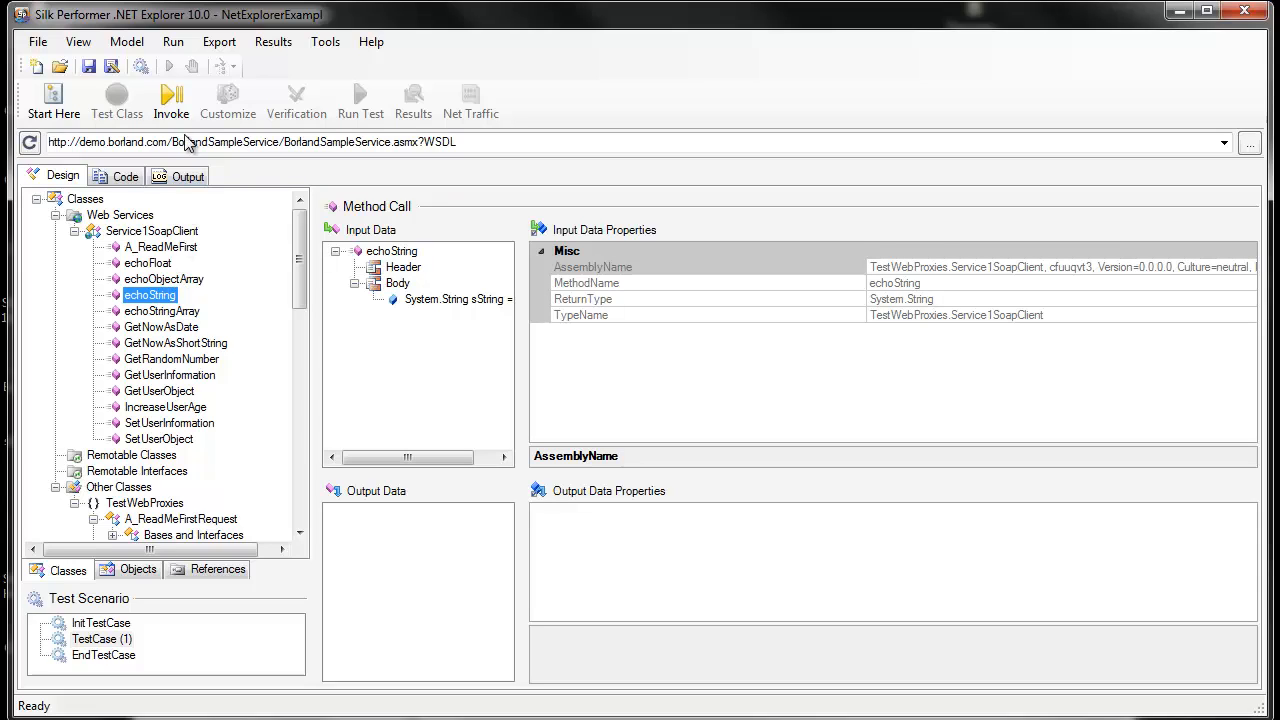
mouse_move(172, 100)
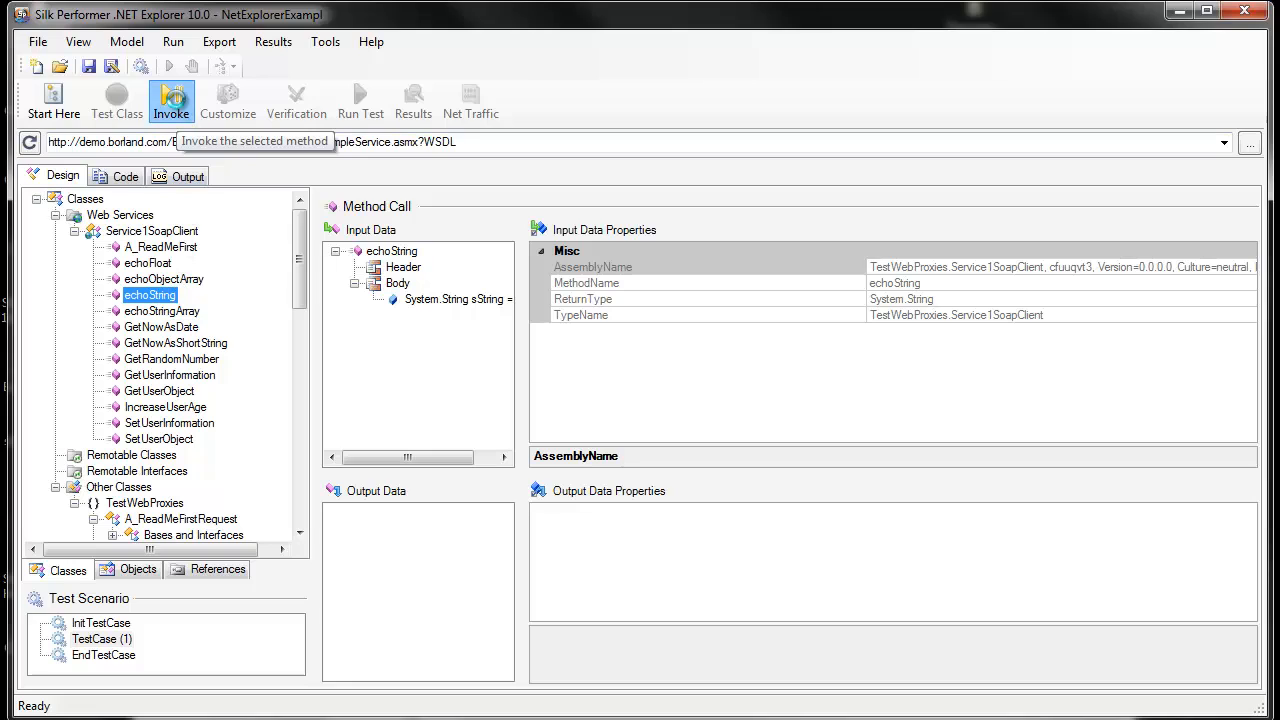
Invoke echoString into TestCase and set its InputValue to Hello, world!
click(172, 100)
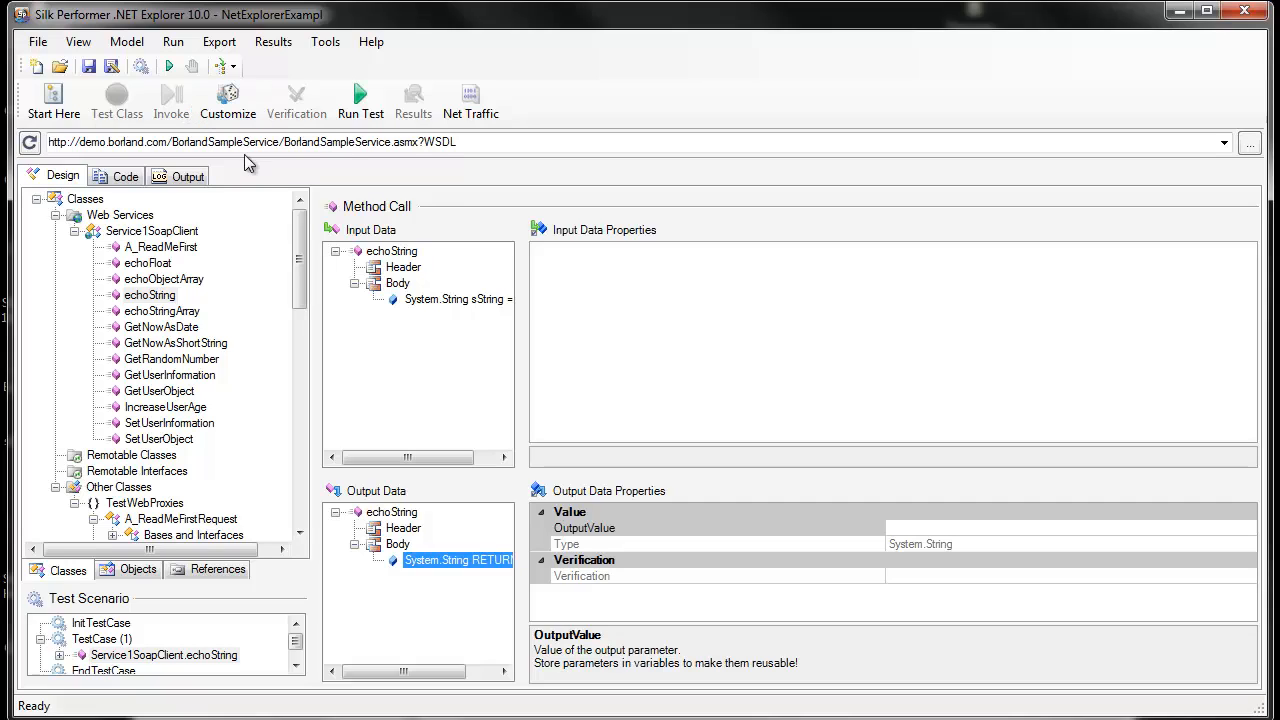
click(450, 300)
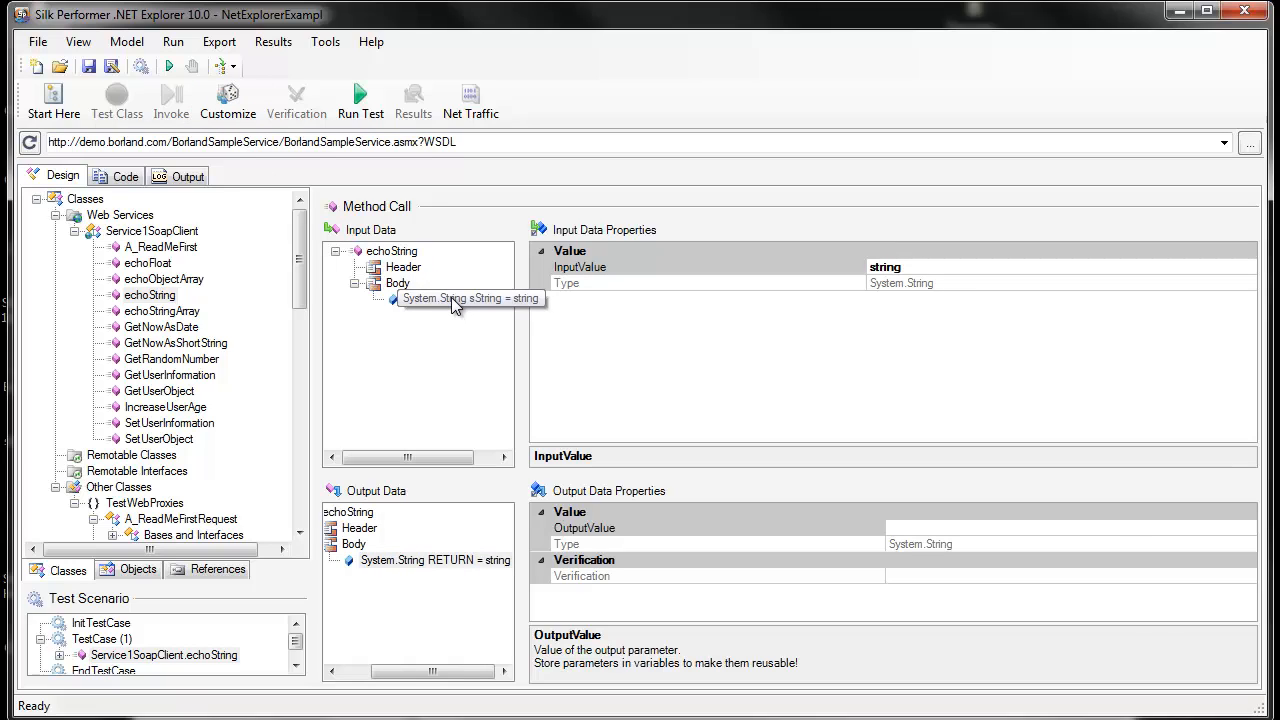
click(460, 300)
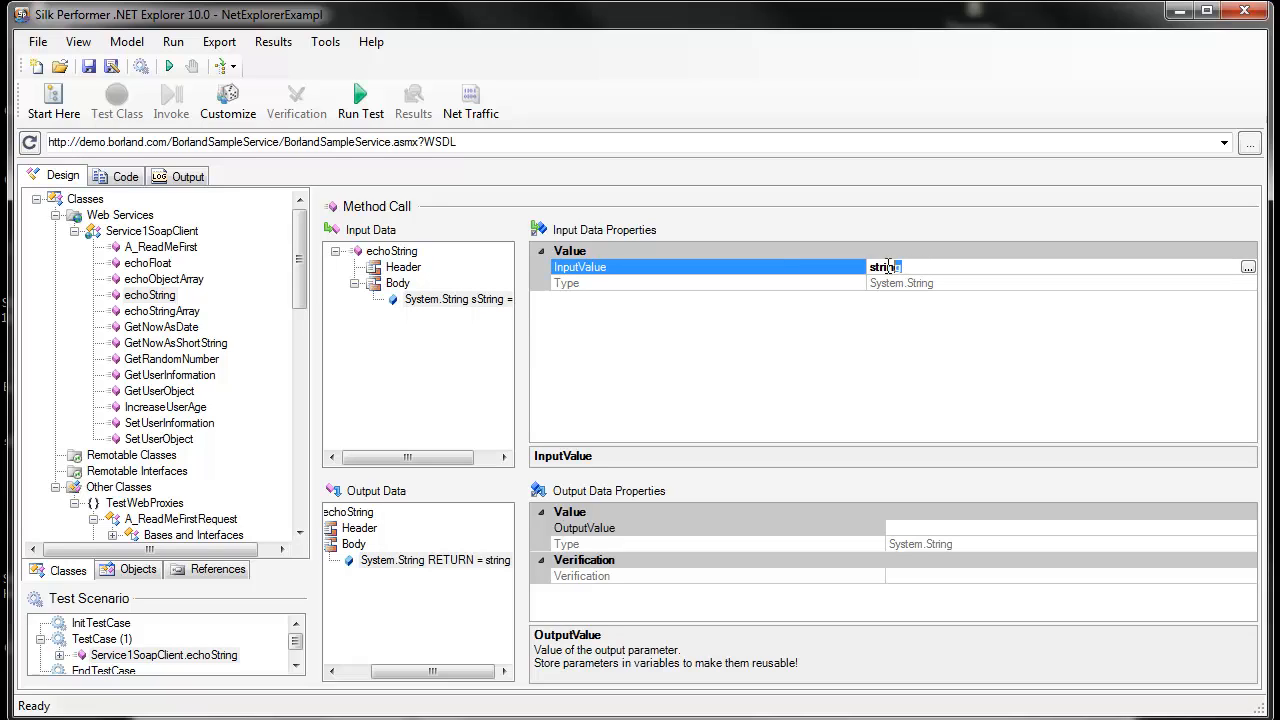
text(H)
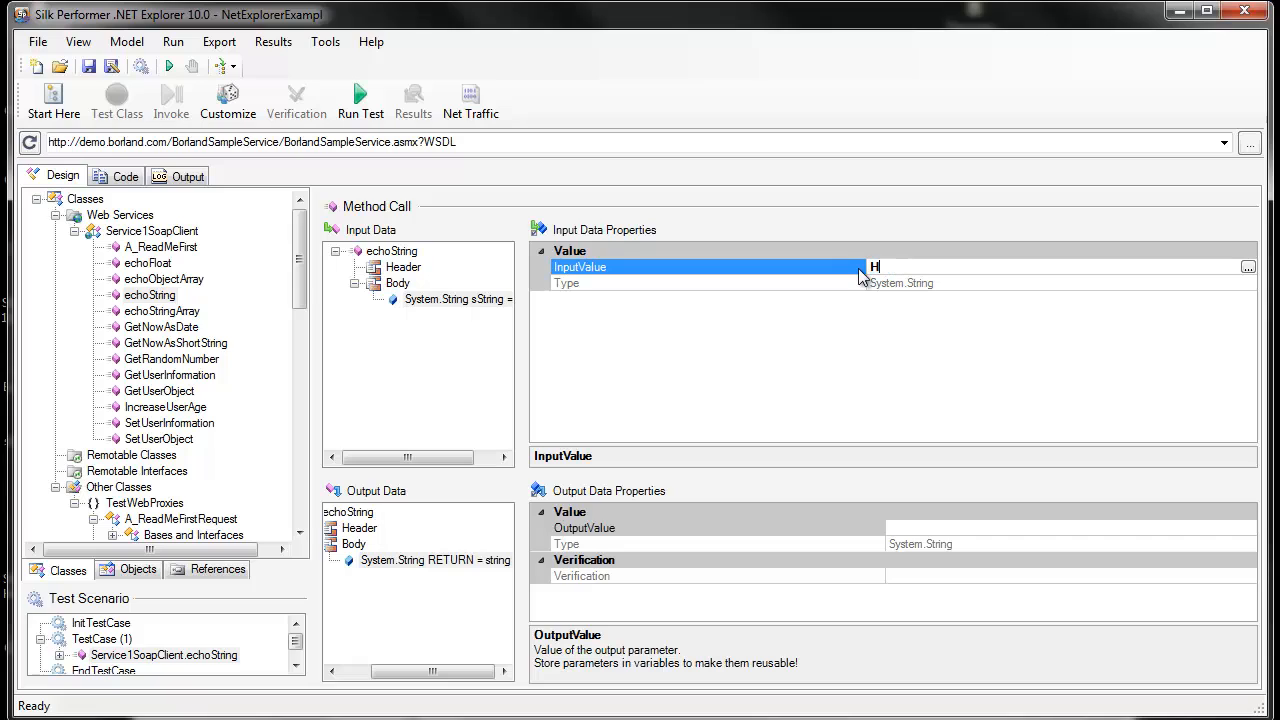
text(ello, wor)
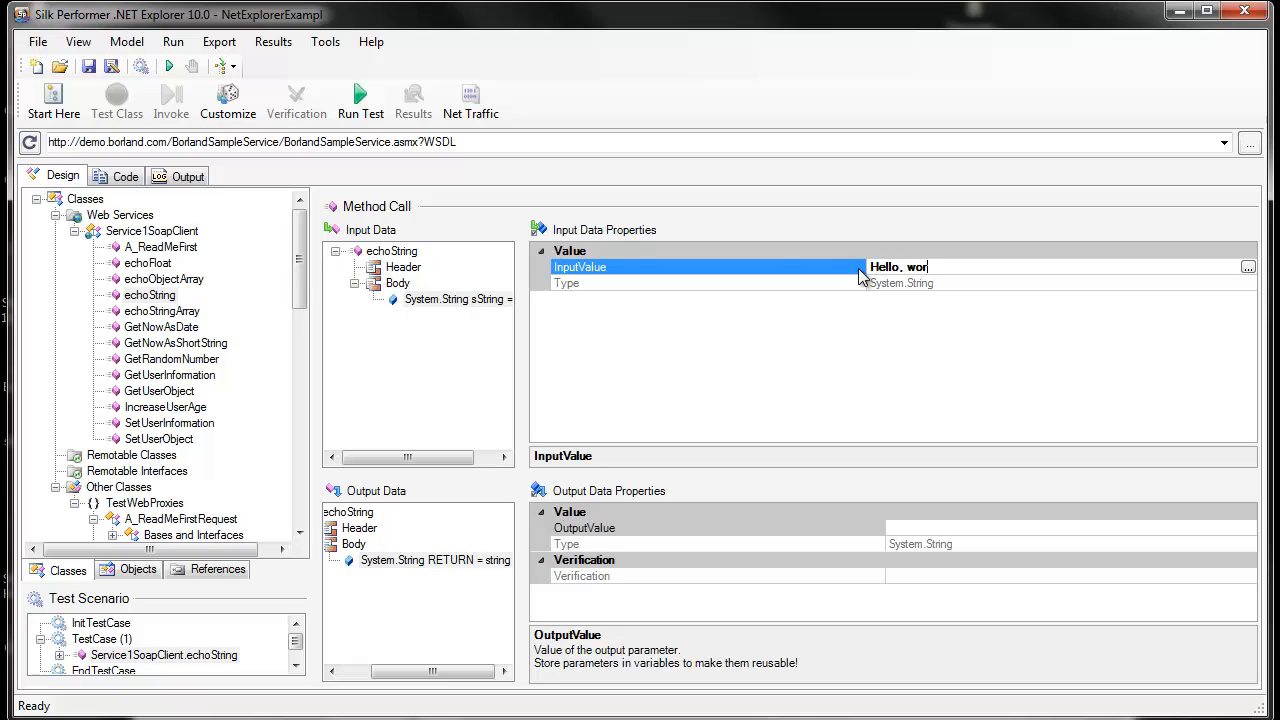
text(ld!)
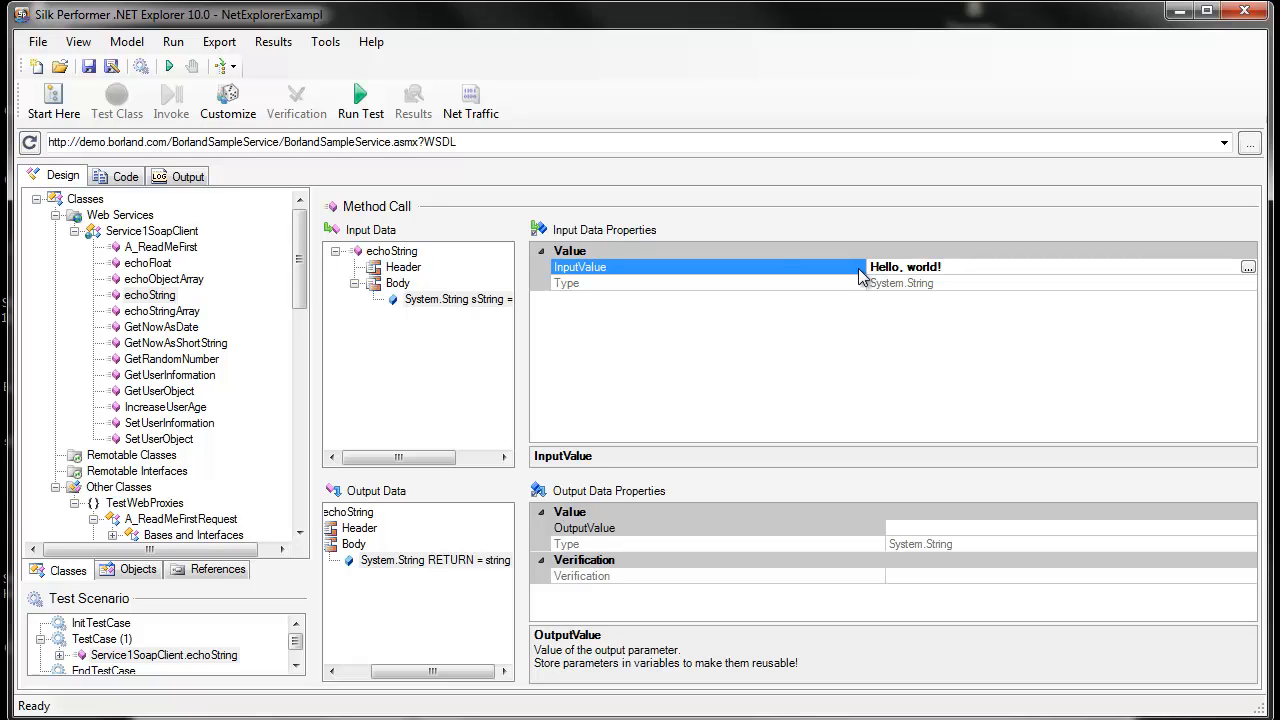
mouse_move(768, 412)
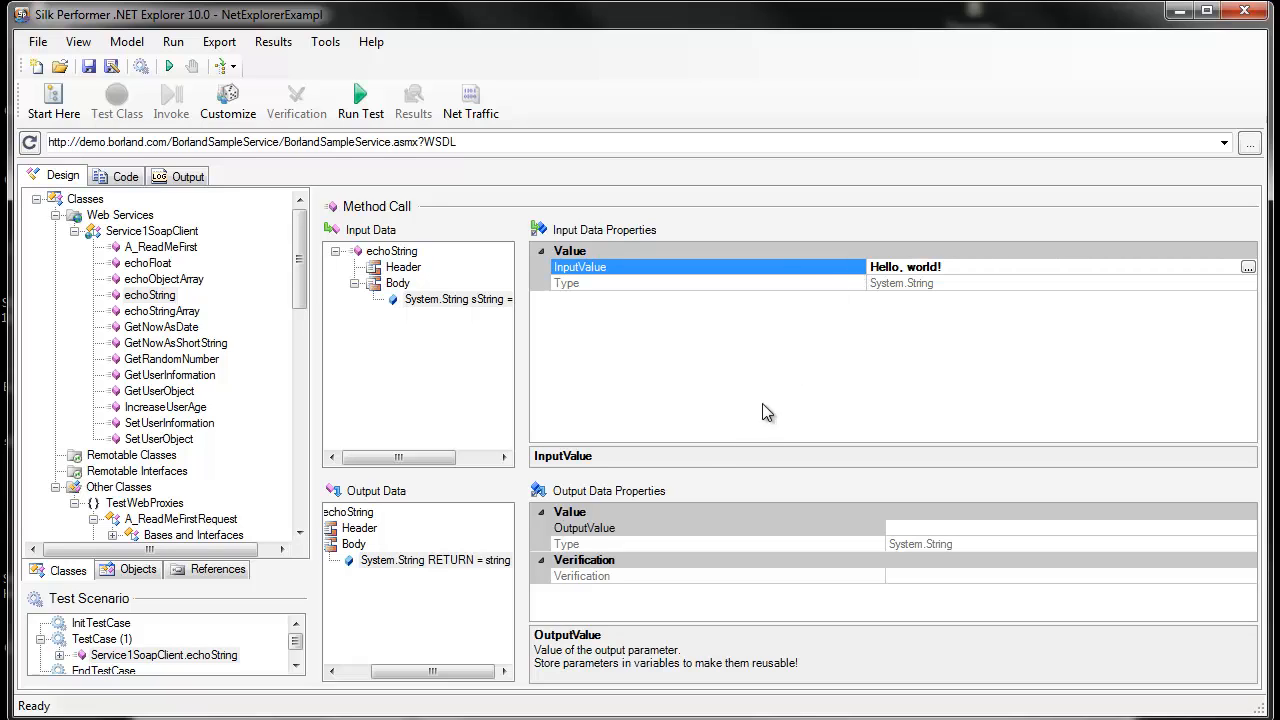
mouse_move(620, 536)
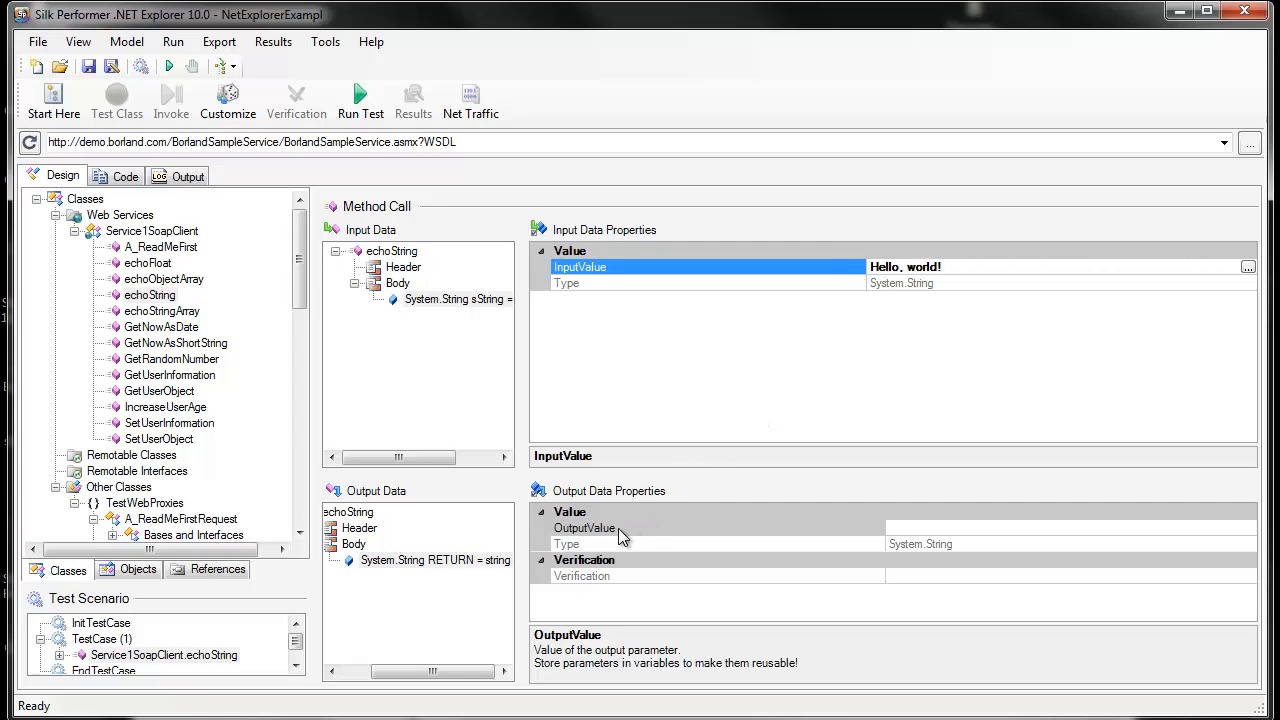
Store echoString's OutputValue in variable mString and verify it equals constant Hello, world!
click(584, 528)
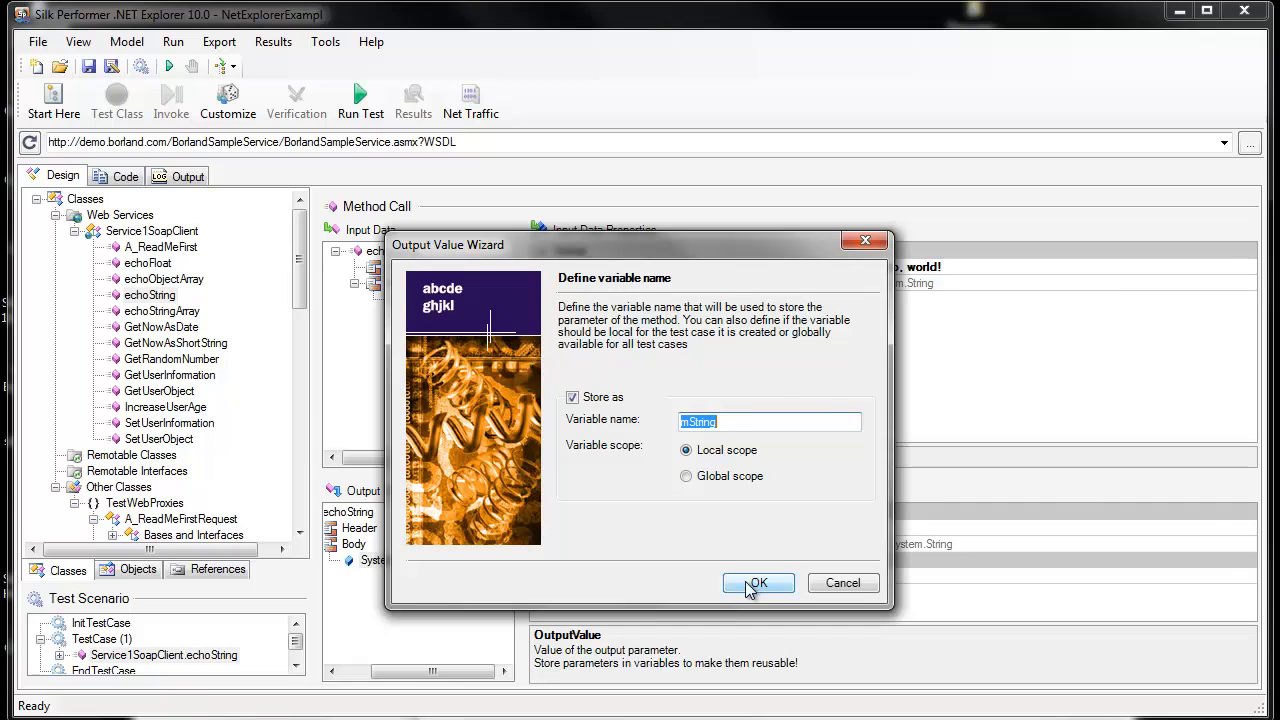
click(756, 584)
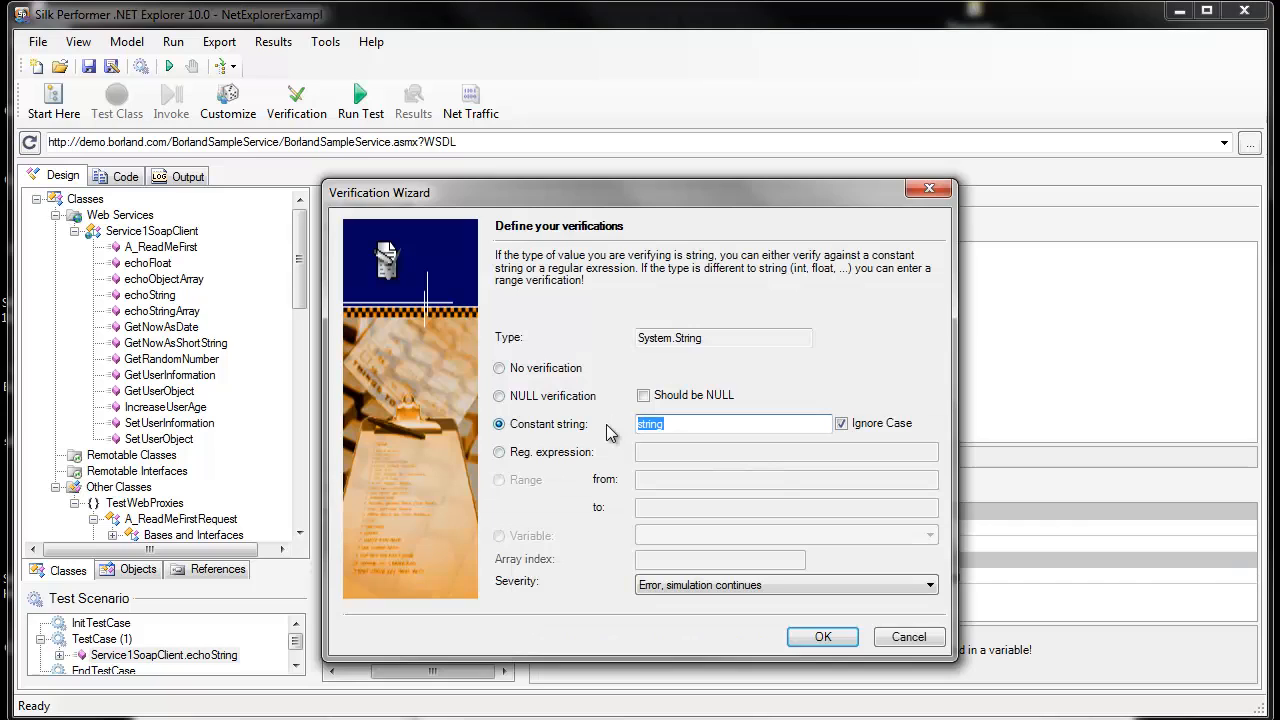
text(Hello,)
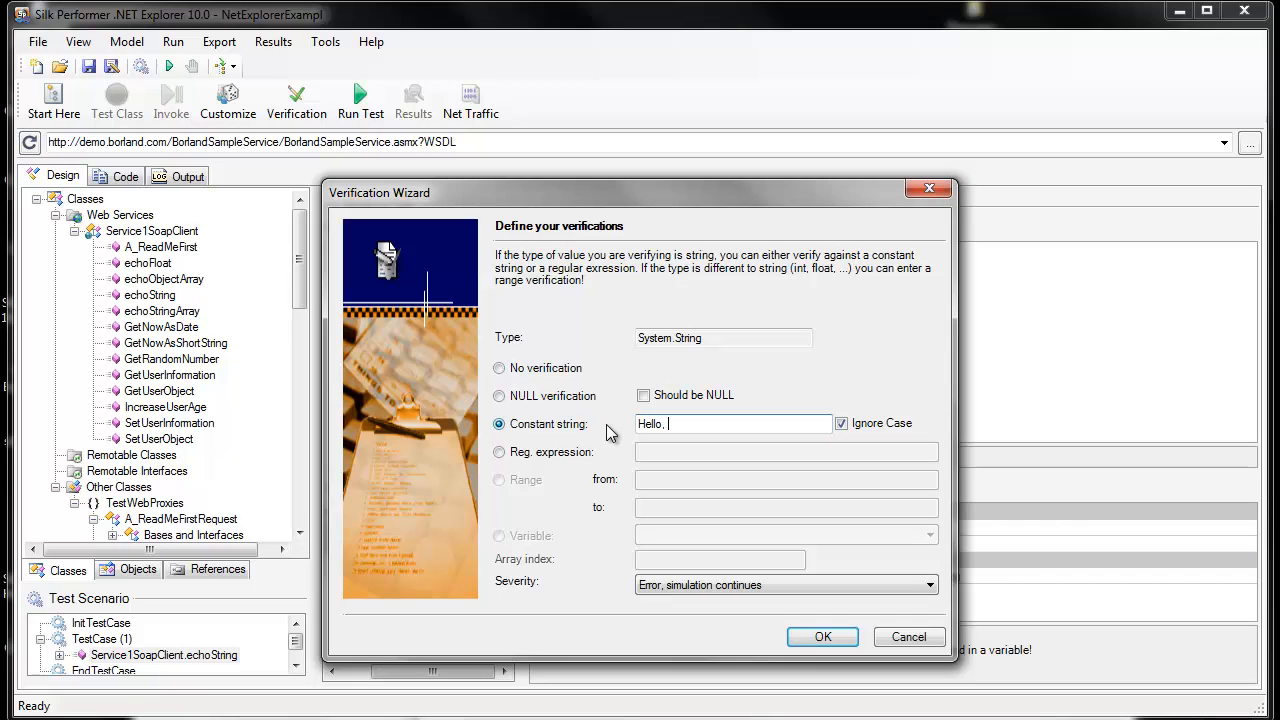
text(world!)
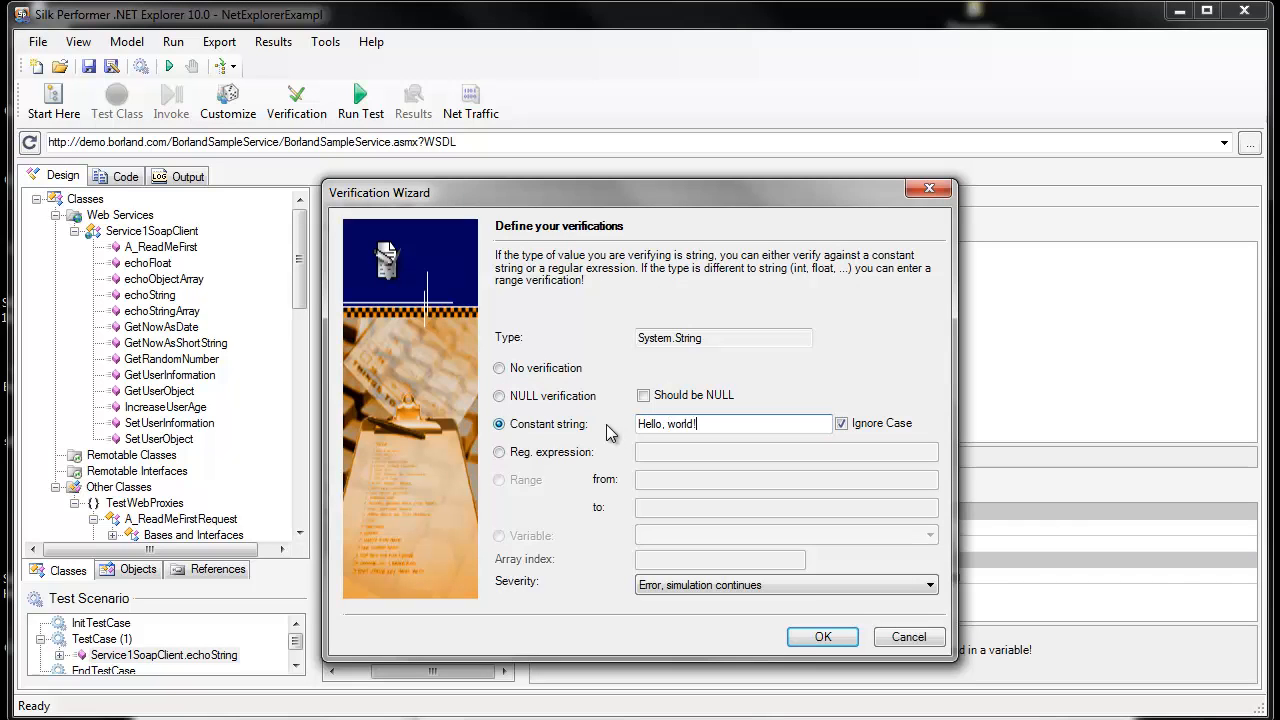
click(822, 636)
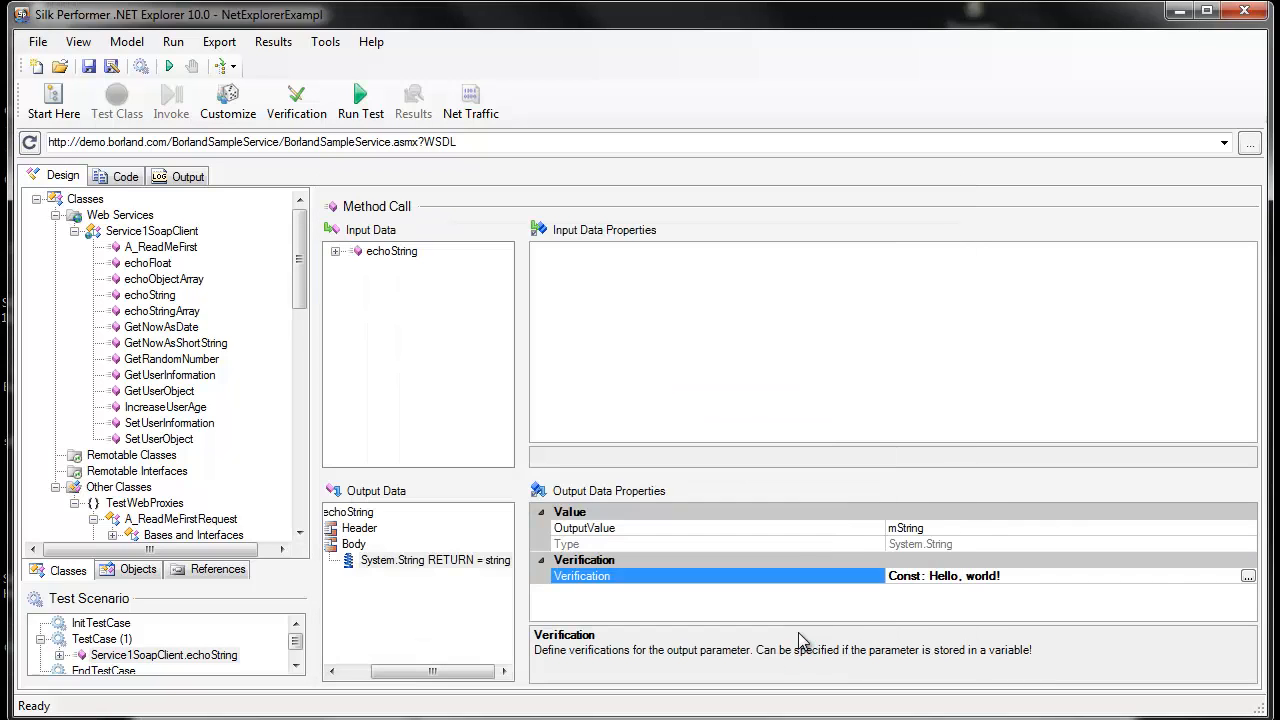
mouse_move(360, 100)
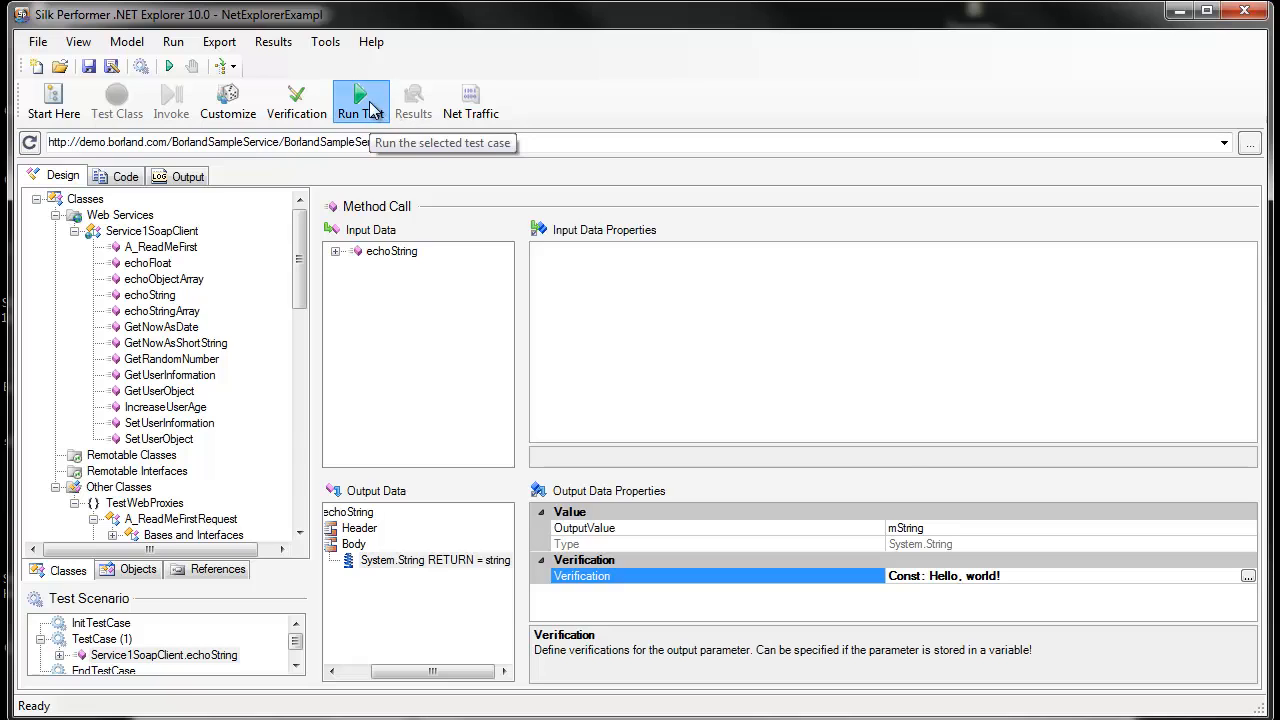
Run the test case with verifications and view its Output report showing one successful call.
click(360, 100)
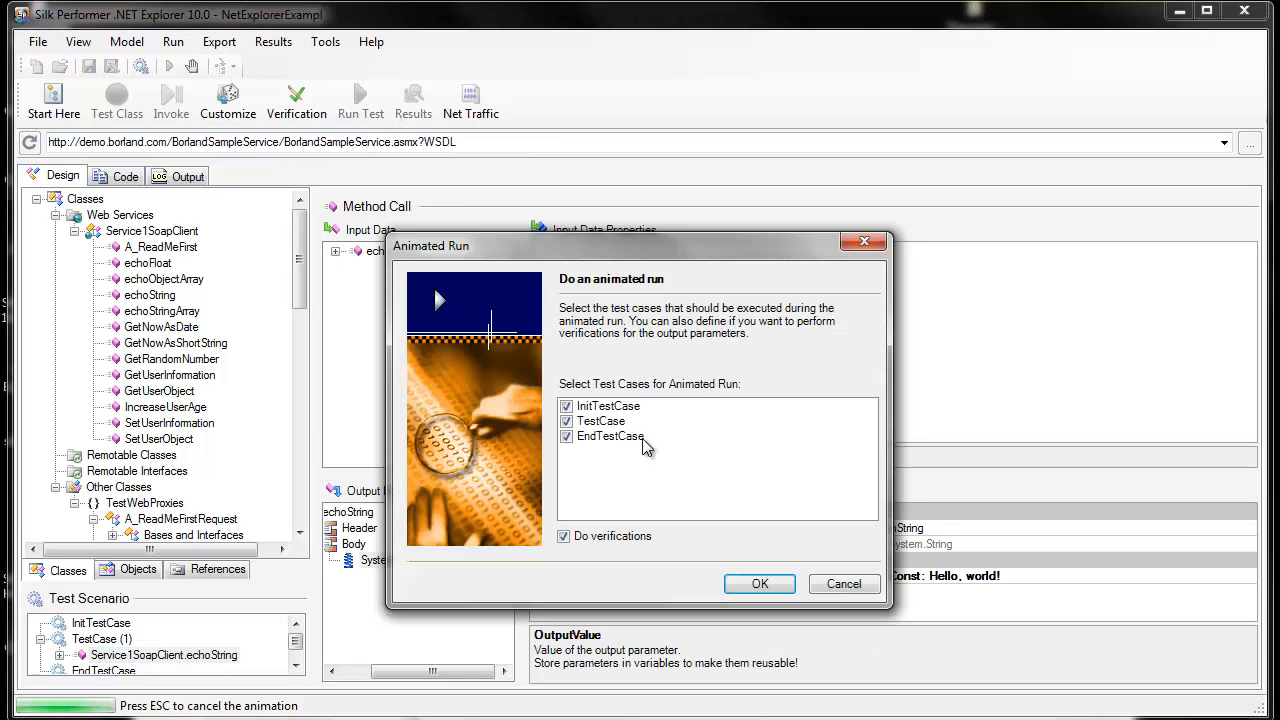
click(760, 584)
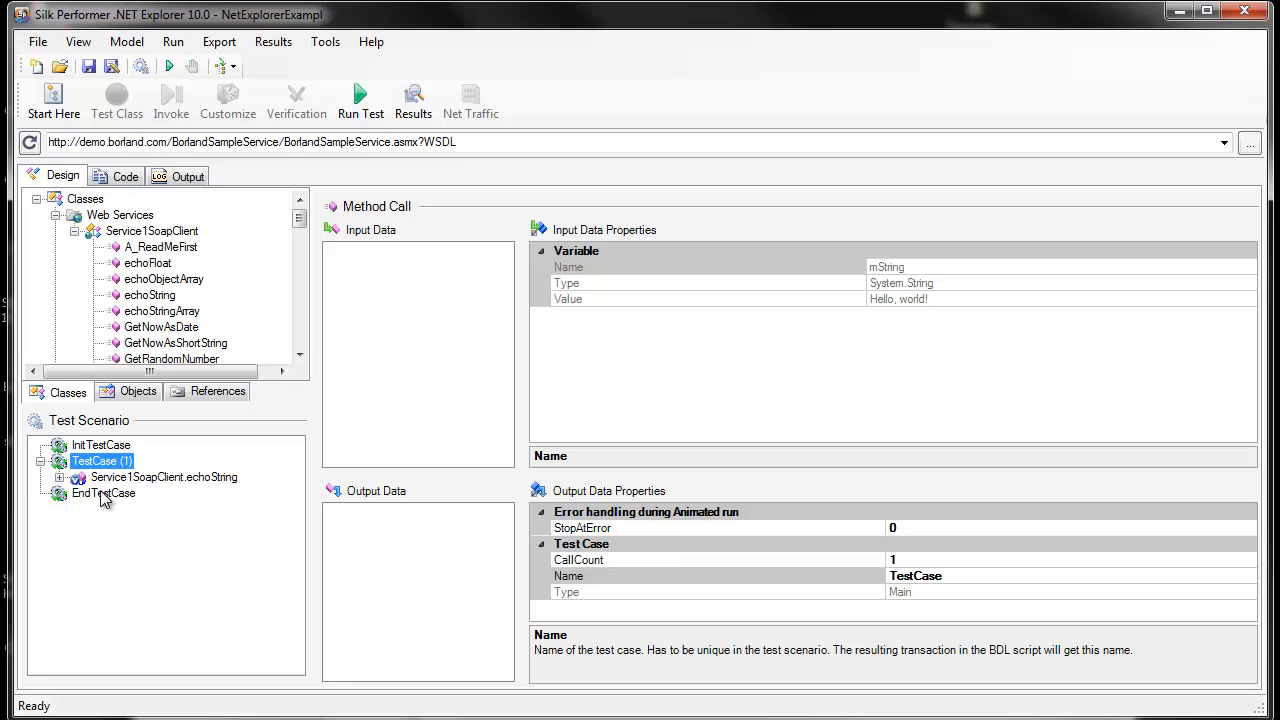
mouse_move(96, 490)
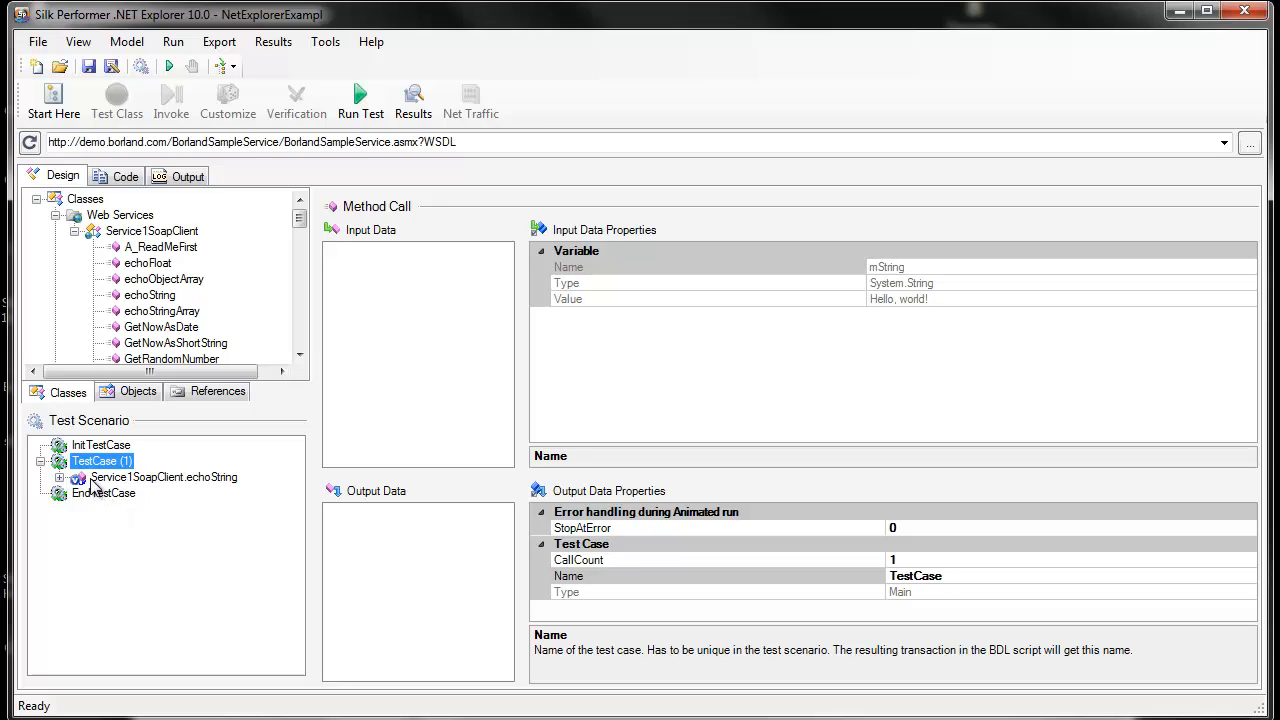
mouse_move(94, 488)
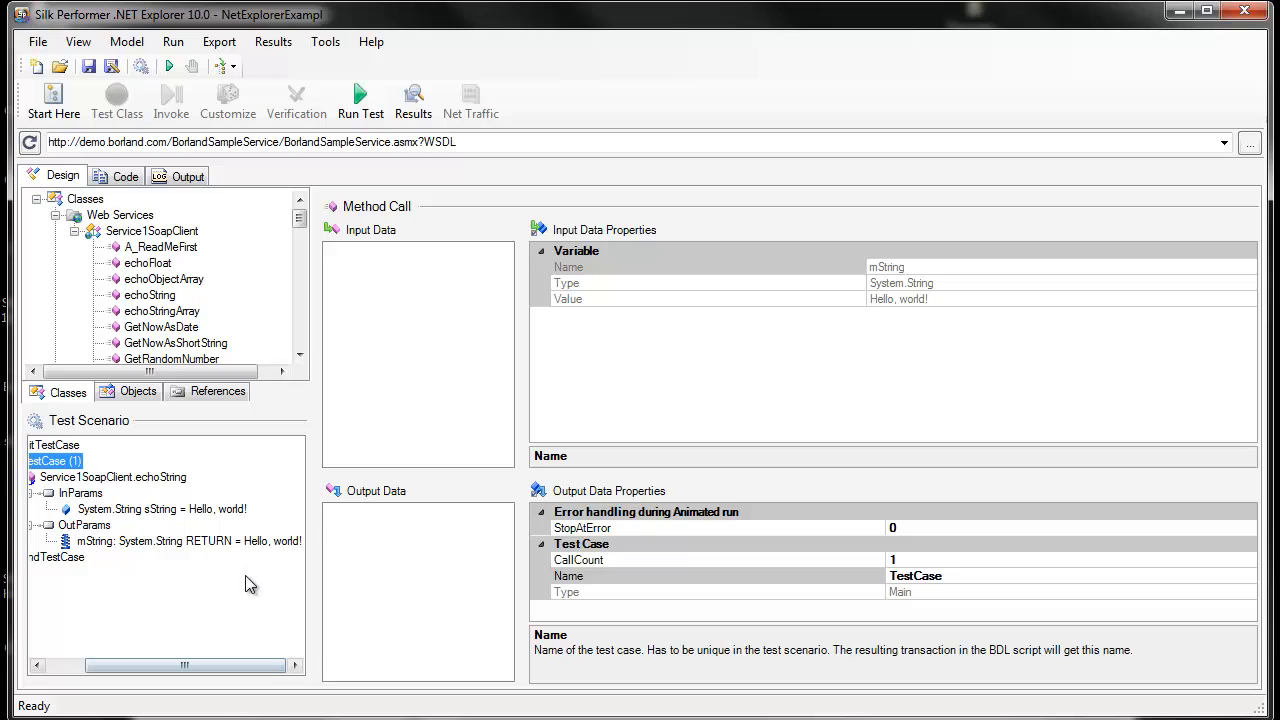
mouse_move(258, 560)
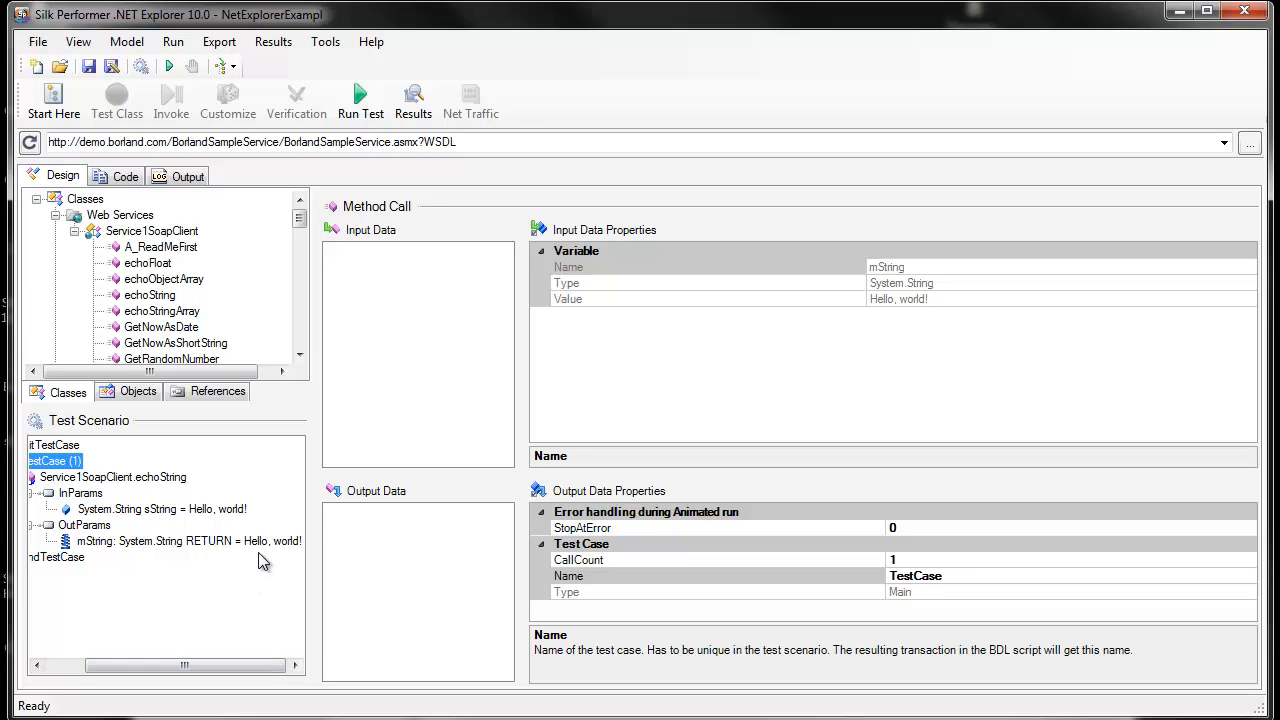
click(188, 176)
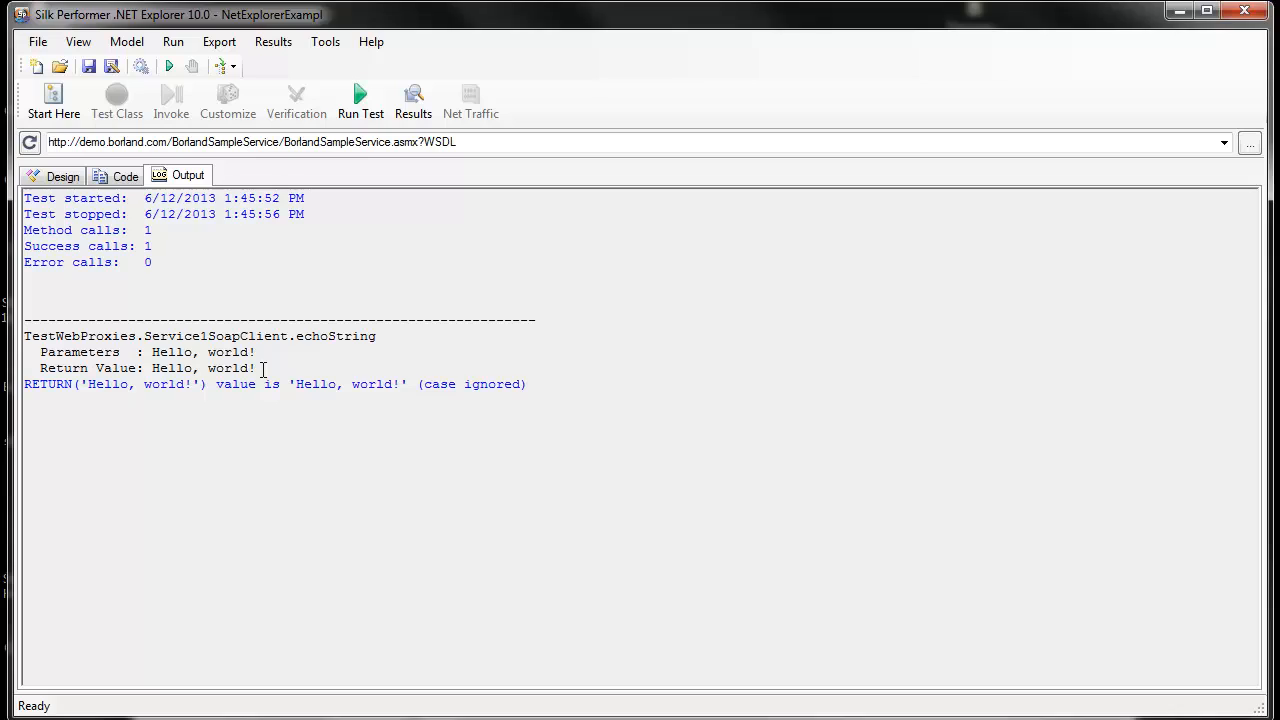
mouse_move(220, 40)
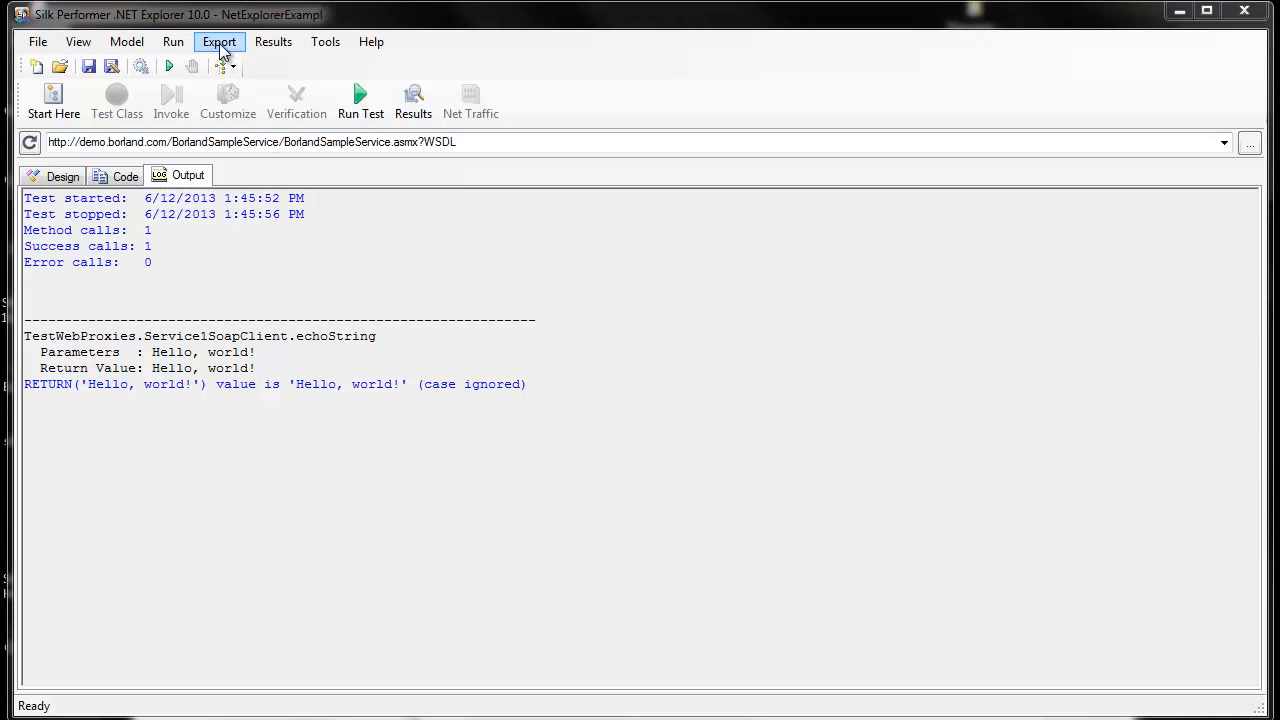
Choose Silk Performer .NET Project from the Export menu.
click(220, 40)
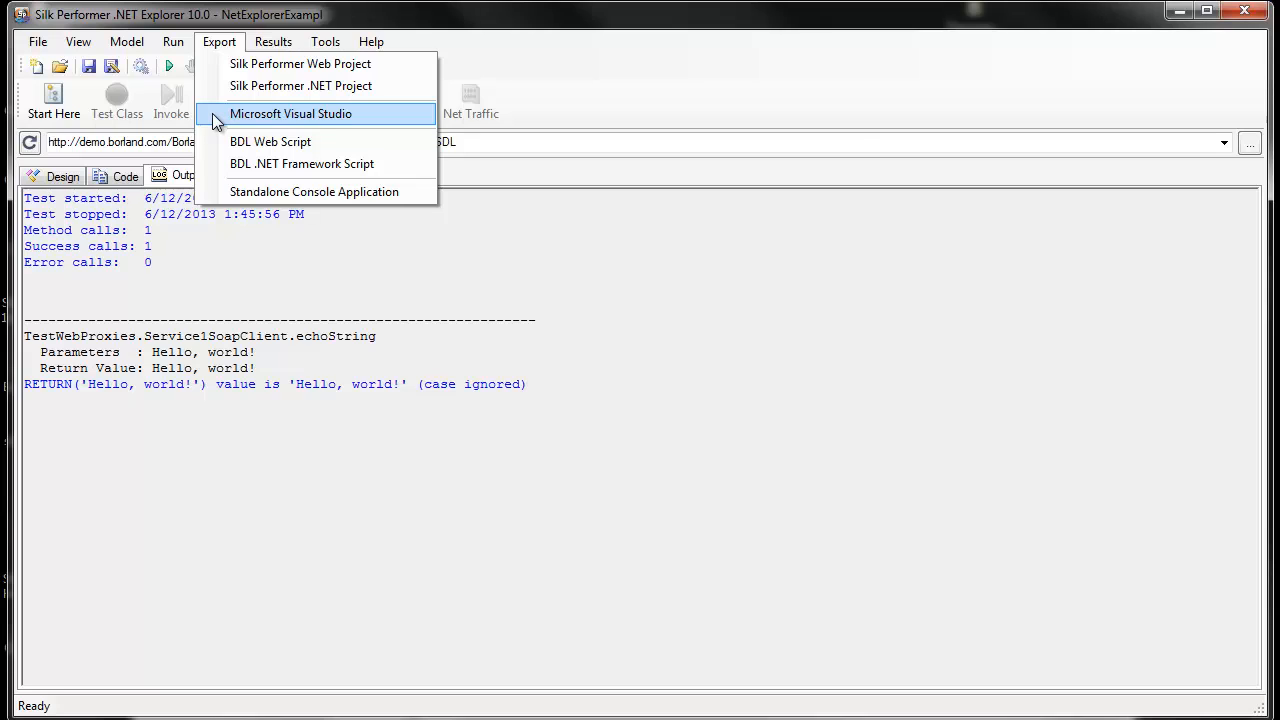
click(292, 112)
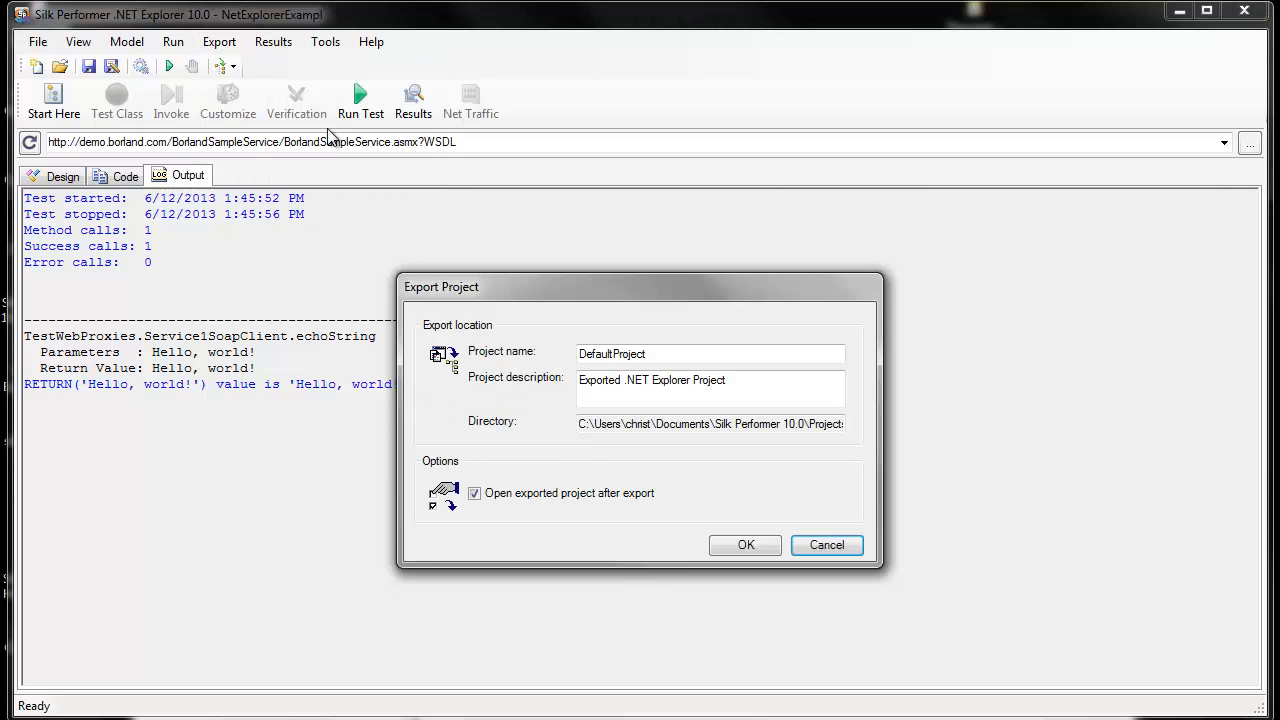
Export the project as DotNETExample, replacing the DefaultProject name.
triple_click(710, 352)
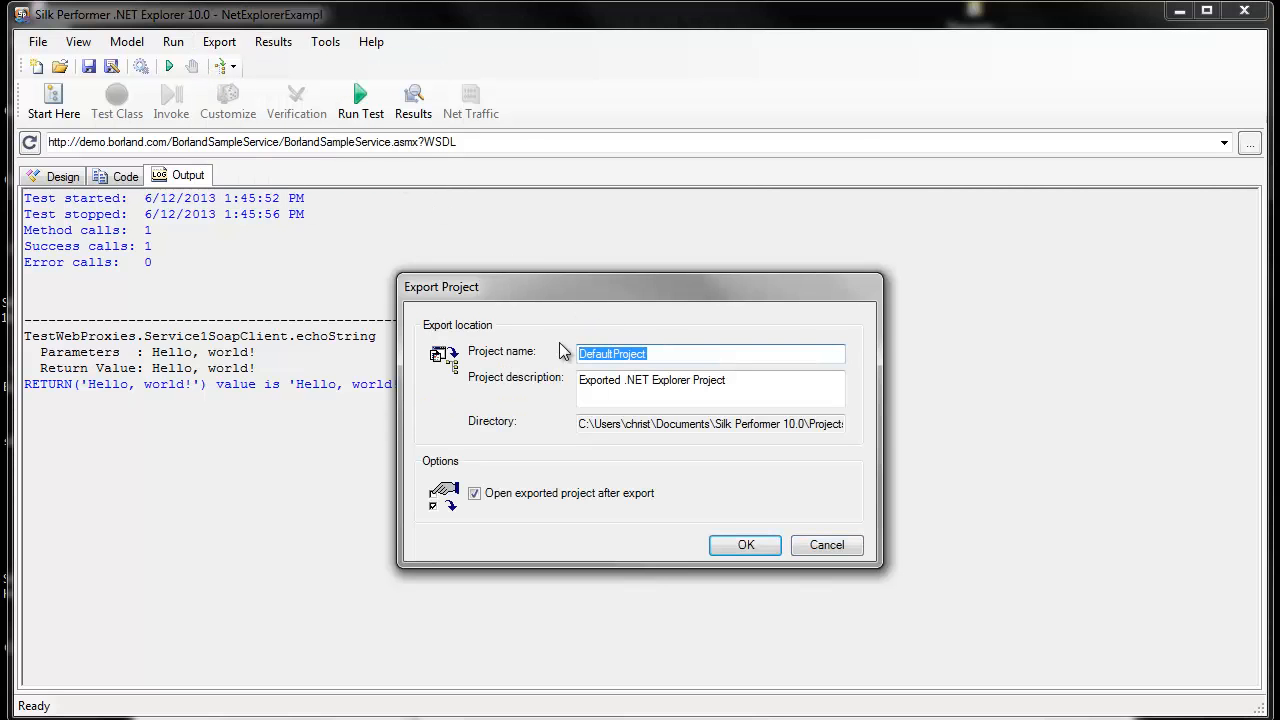
text(DotN)
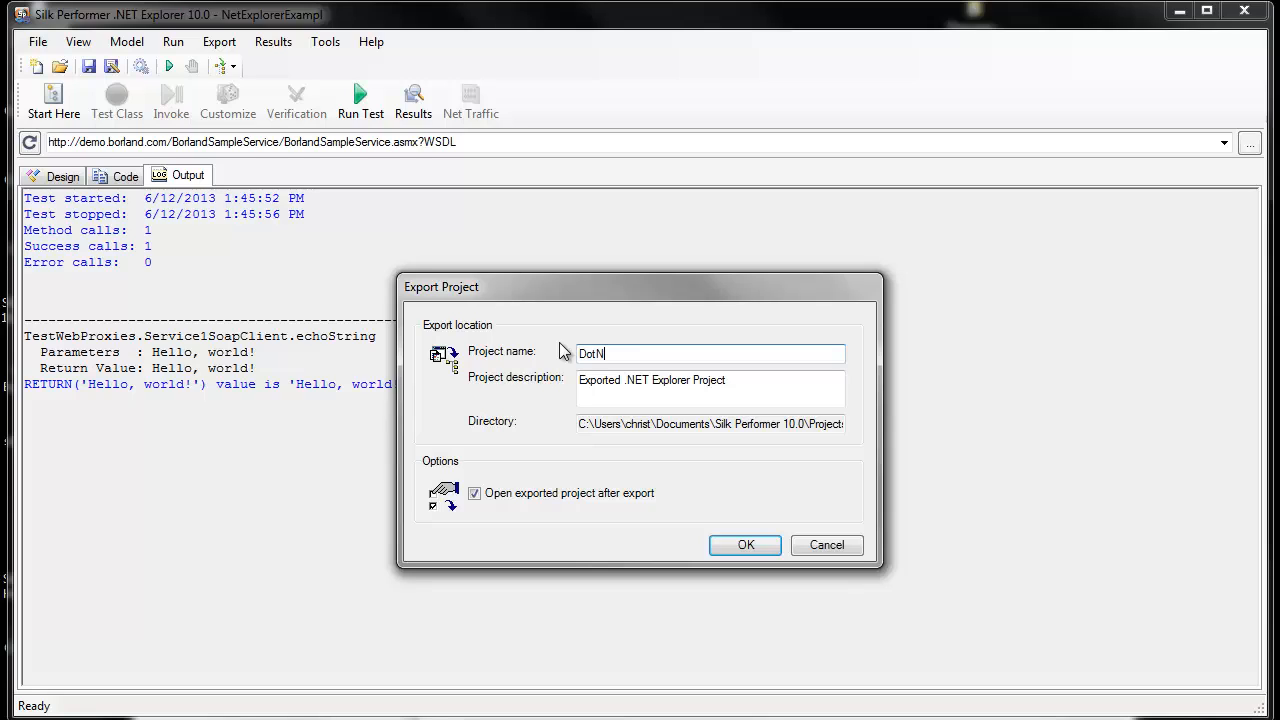
text(ETEx)
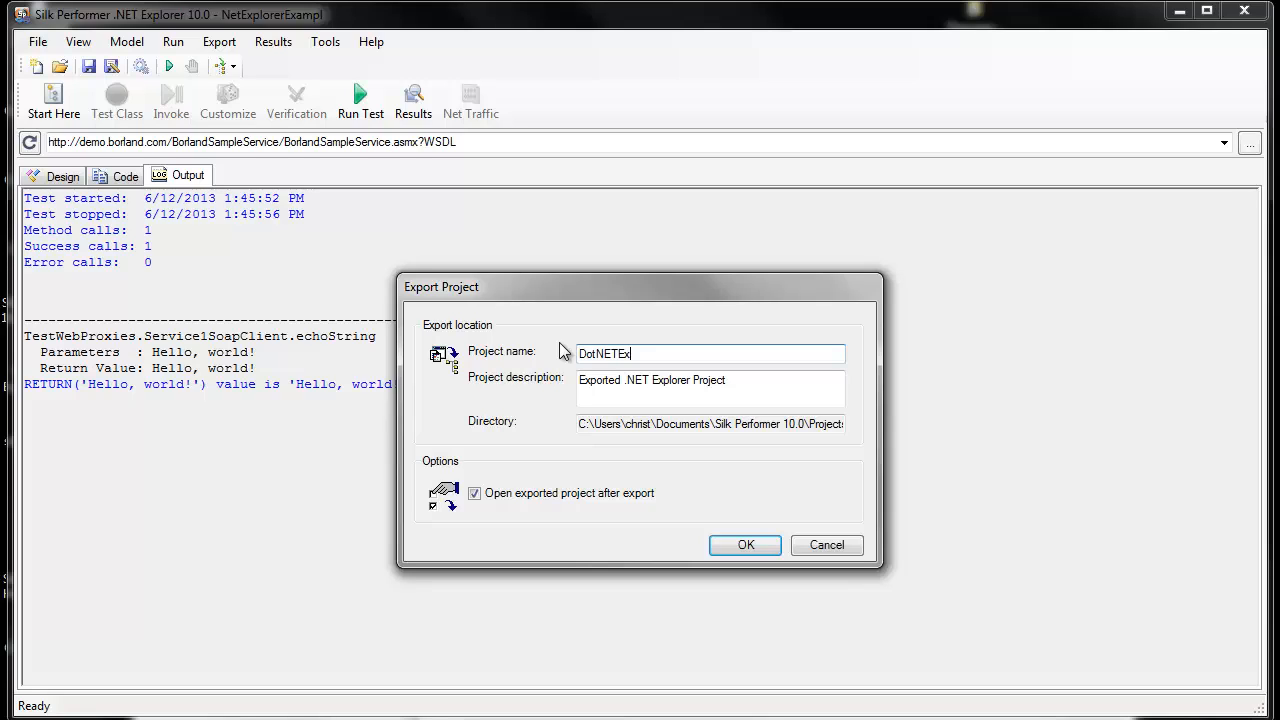
text(ample)
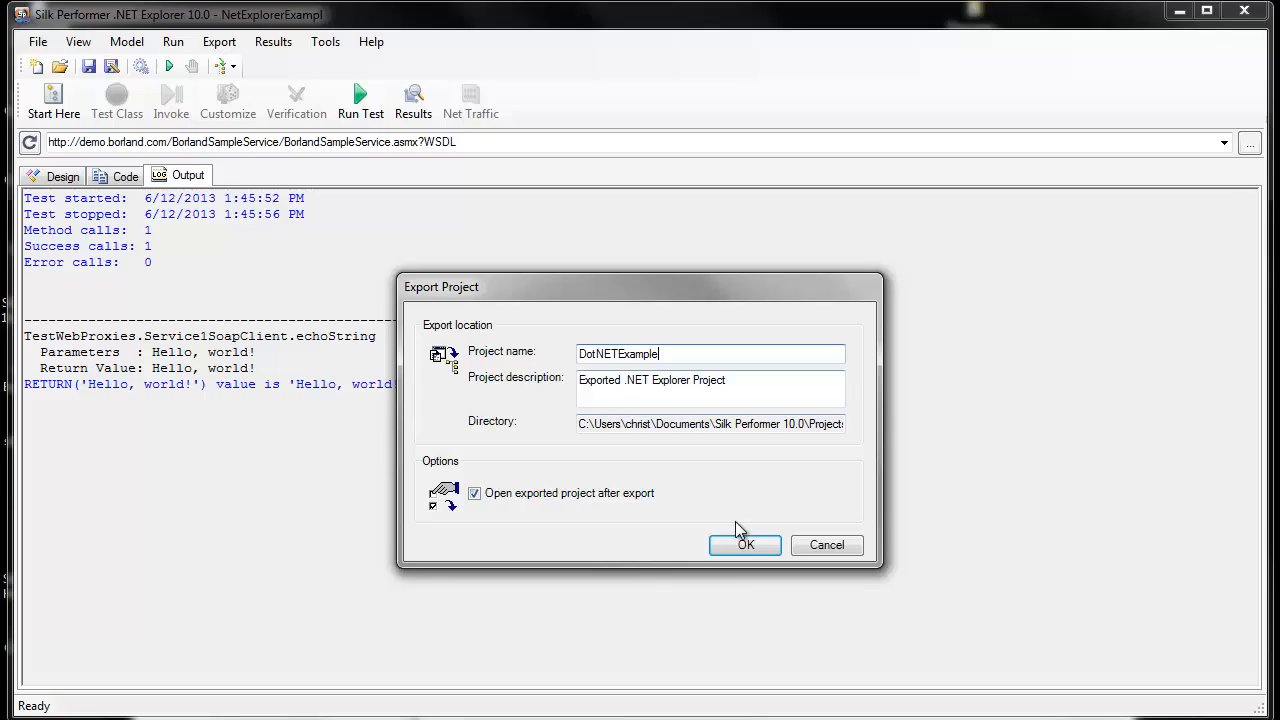
click(744, 544)
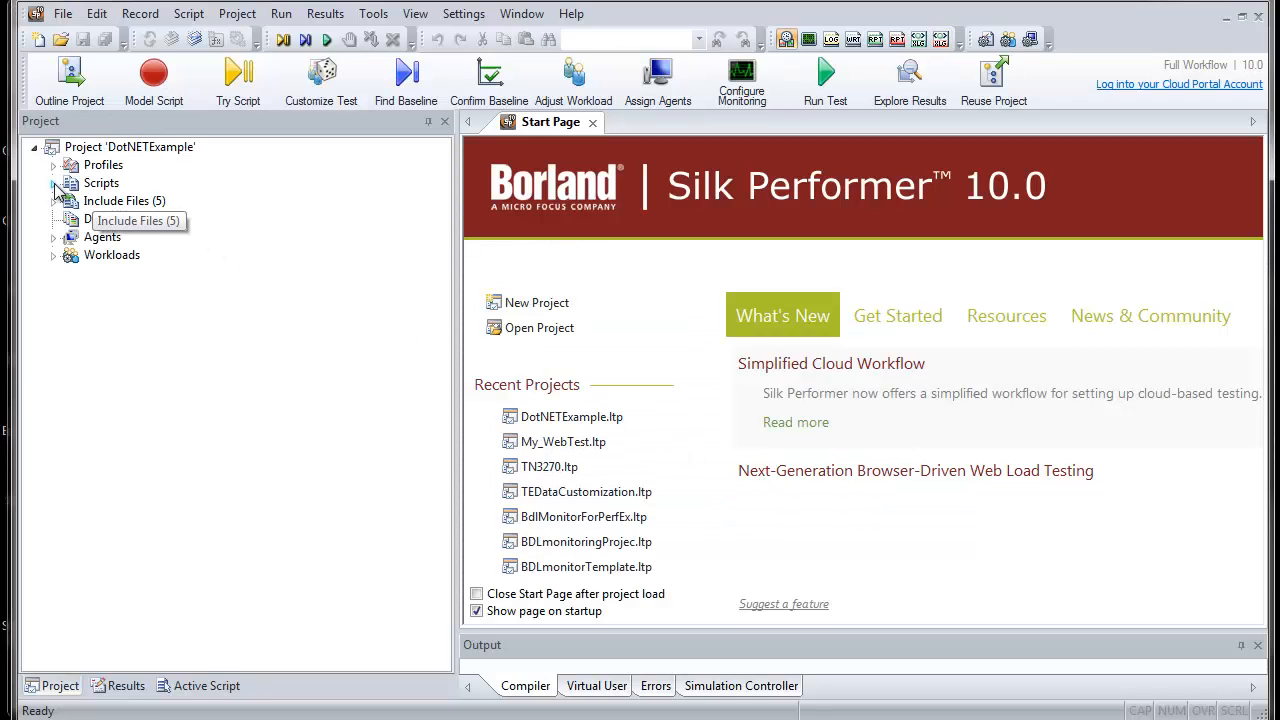
Expand the project's Scripts folder to reveal the generated DotNETExample.bdf script.
click(52, 184)
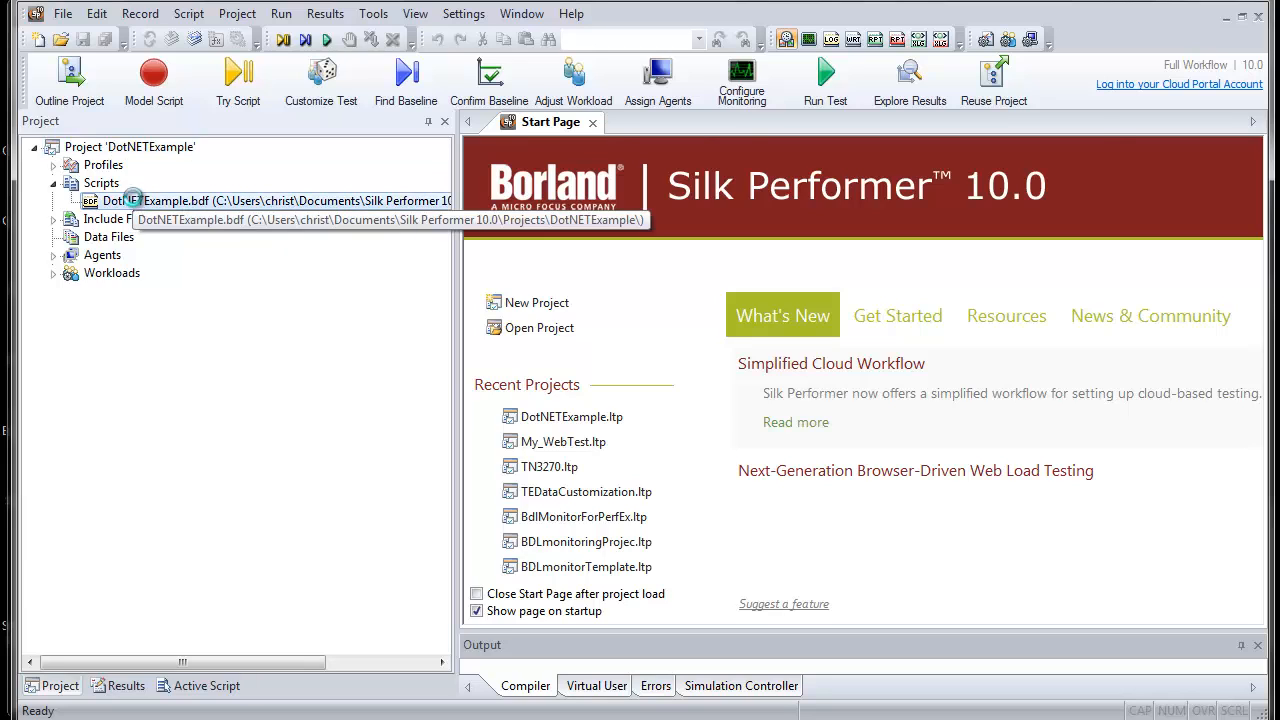